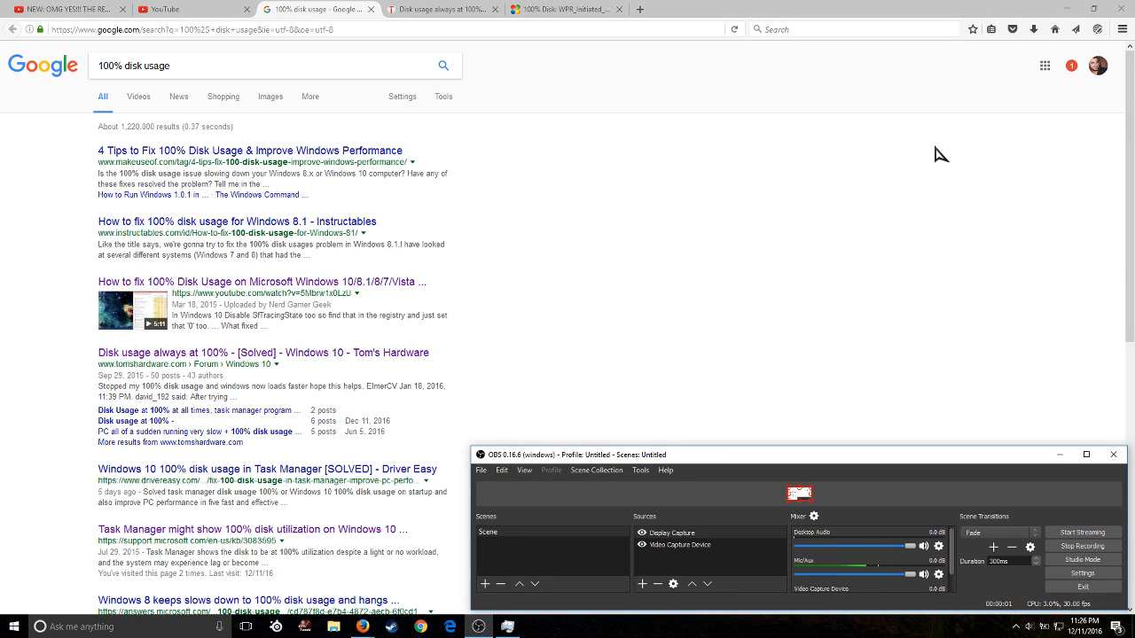
{"action": "mouse_move", "coordinate": [939, 167]}
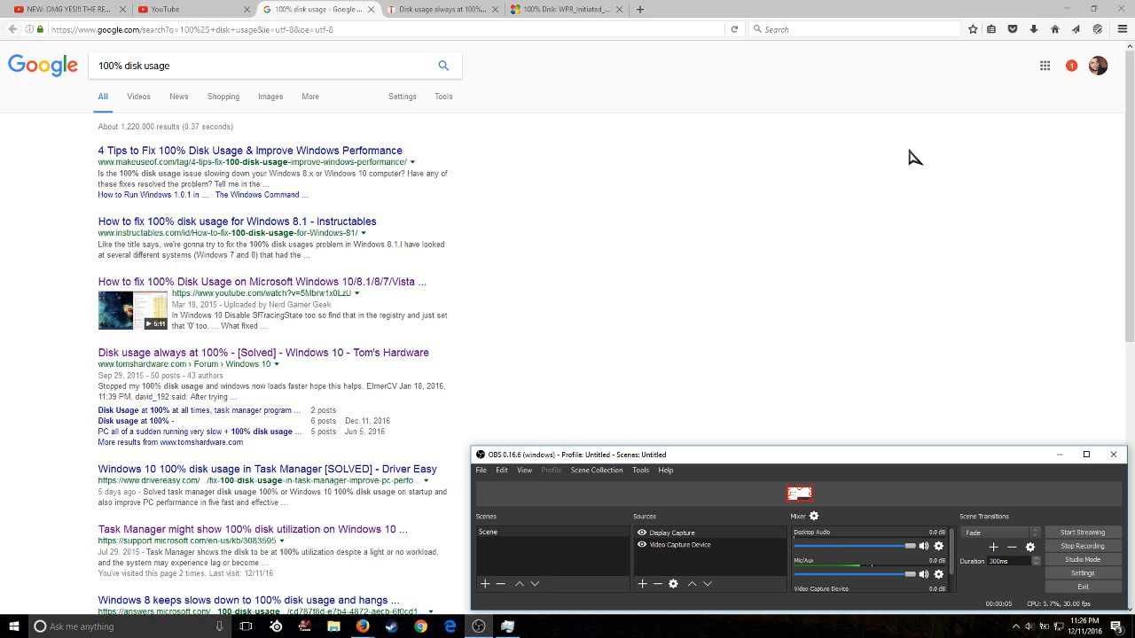
{"action": "mouse_move", "coordinate": [904, 177]}
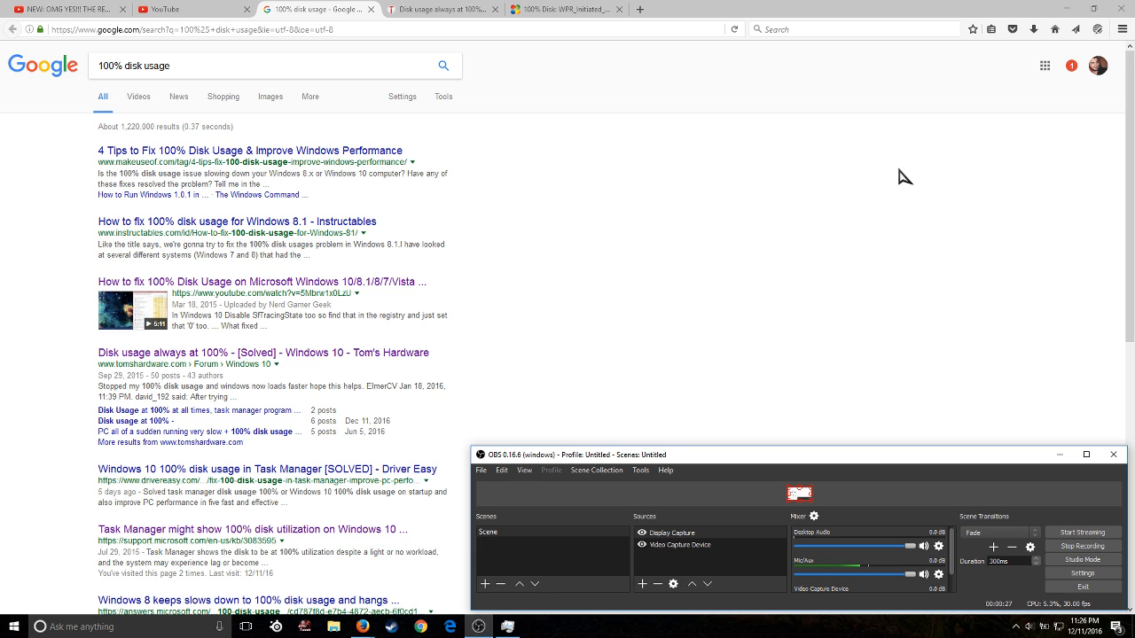
{"action": "mouse_move", "coordinate": [642, 209]}
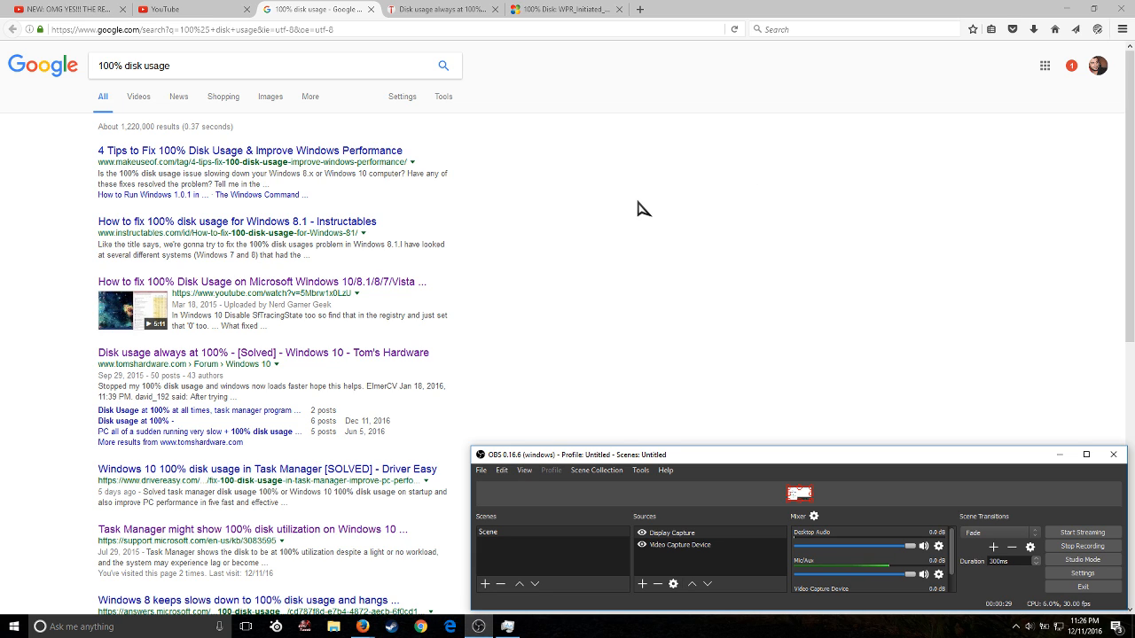
{"action": "mouse_move", "coordinate": [557, 197]}
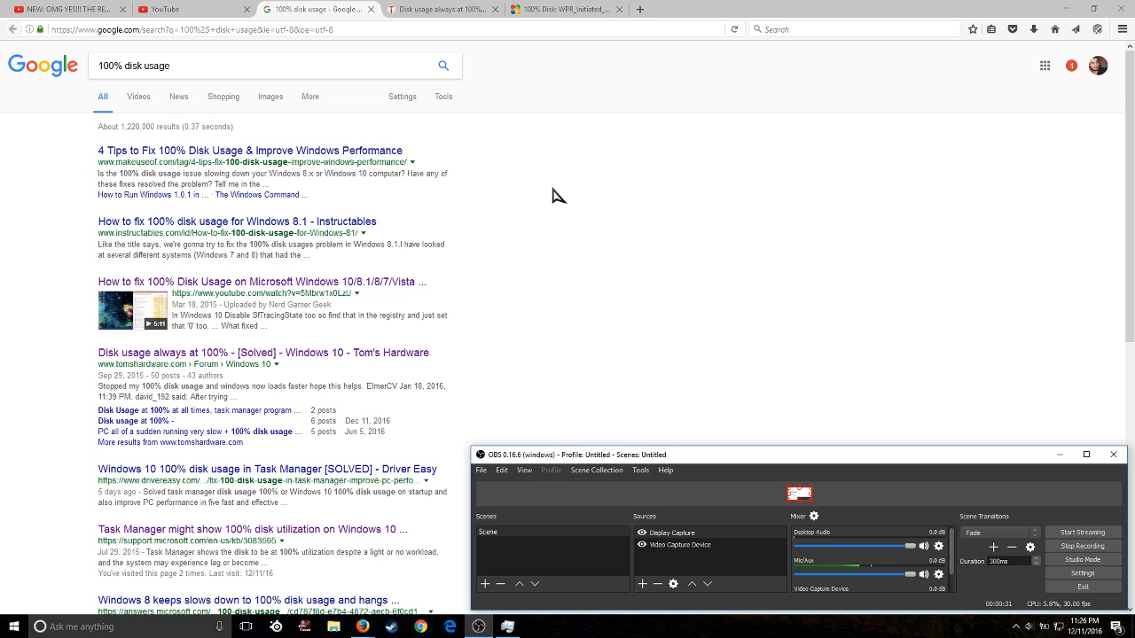
{"action": "mouse_move", "coordinate": [540, 191]}
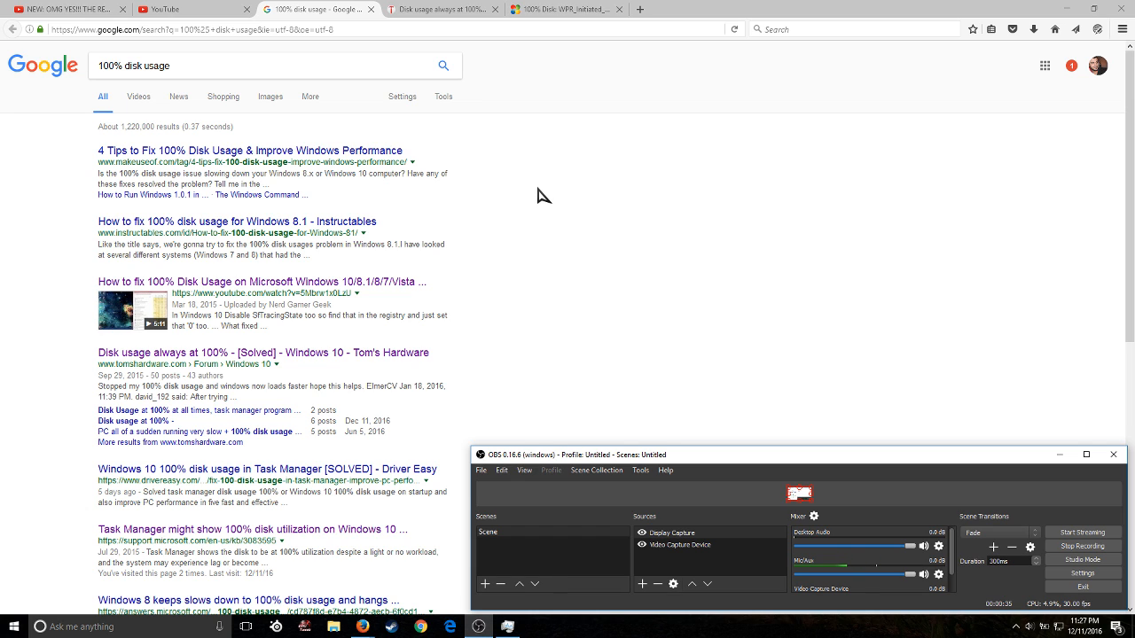
{"action": "mouse_move", "coordinate": [541, 199]}
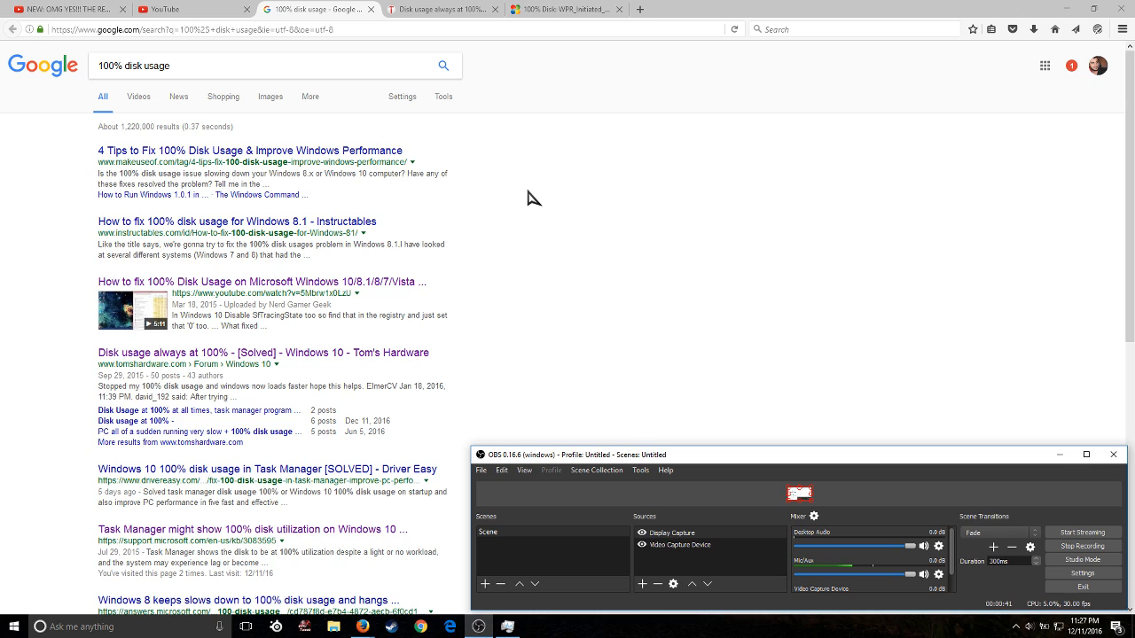
{"action": "mouse_move", "coordinate": [495, 203]}
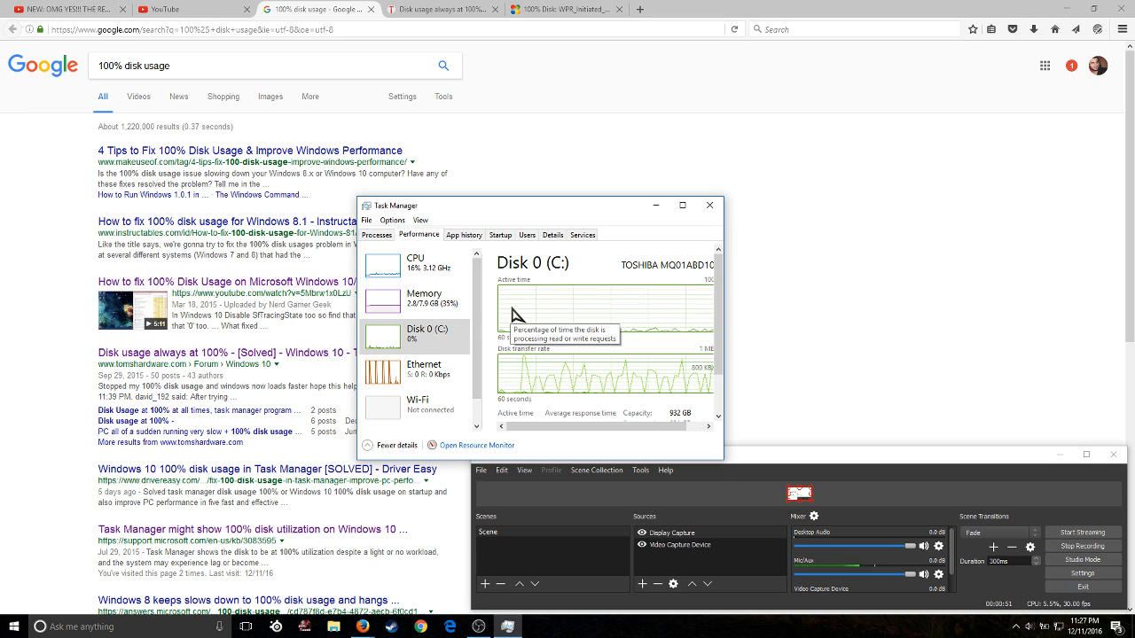
Switch from the search results to the TenForums thread on the WPR DiagTrack logger causing 100% disk usage
{"action": "left_click", "coordinate": [376, 234]}
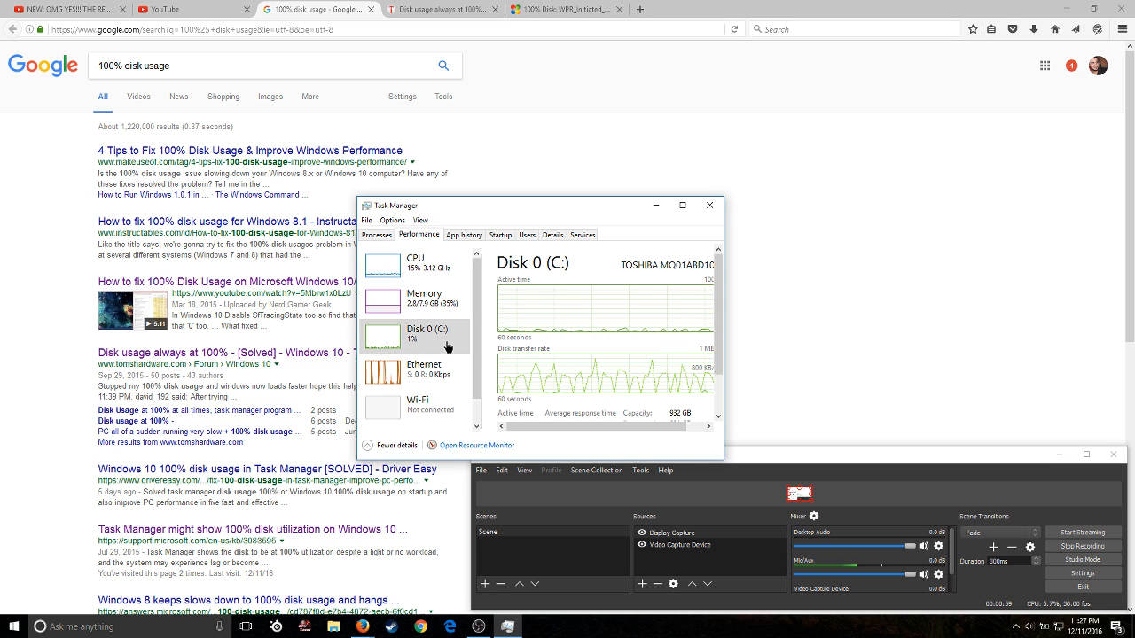
{"action": "mouse_move", "coordinate": [576, 305]}
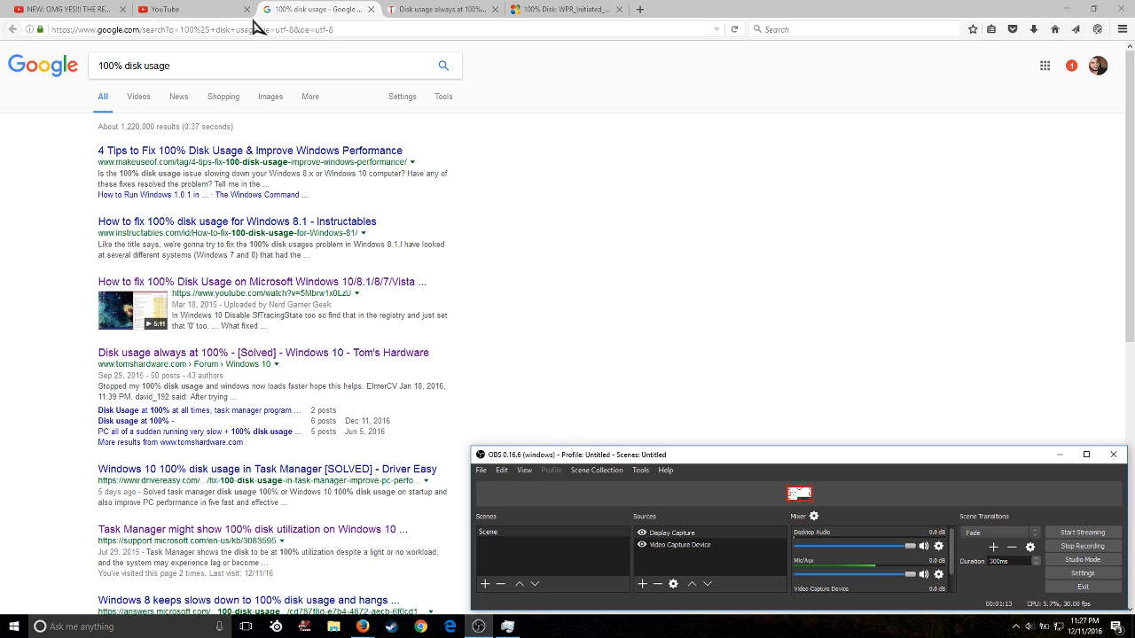
{"action": "mouse_move", "coordinate": [223, 120]}
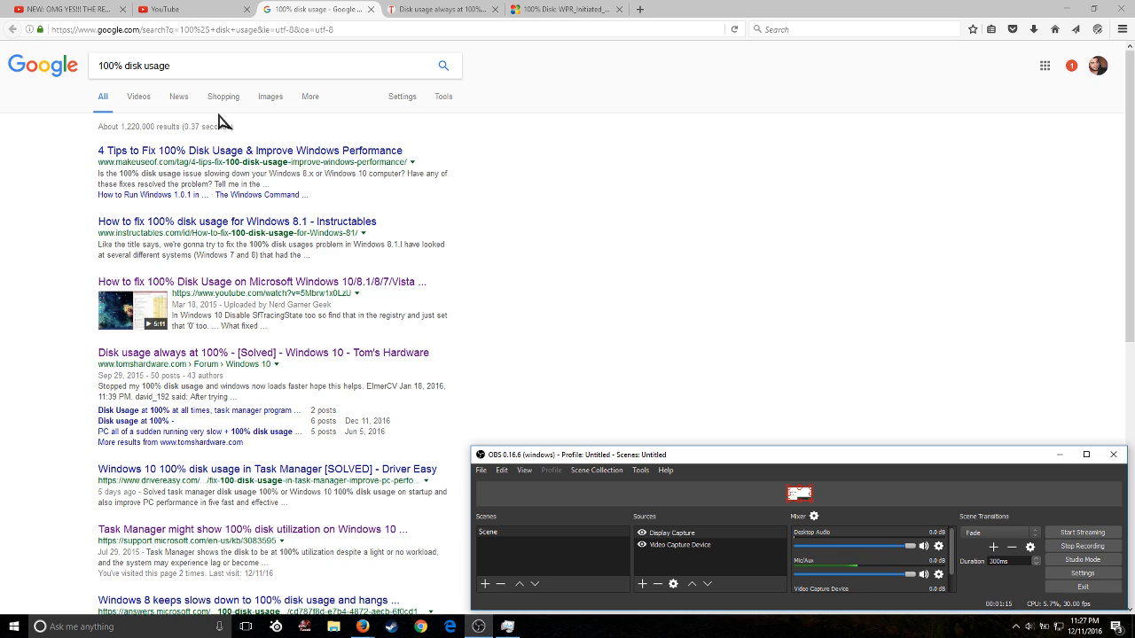
{"action": "mouse_move", "coordinate": [181, 290]}
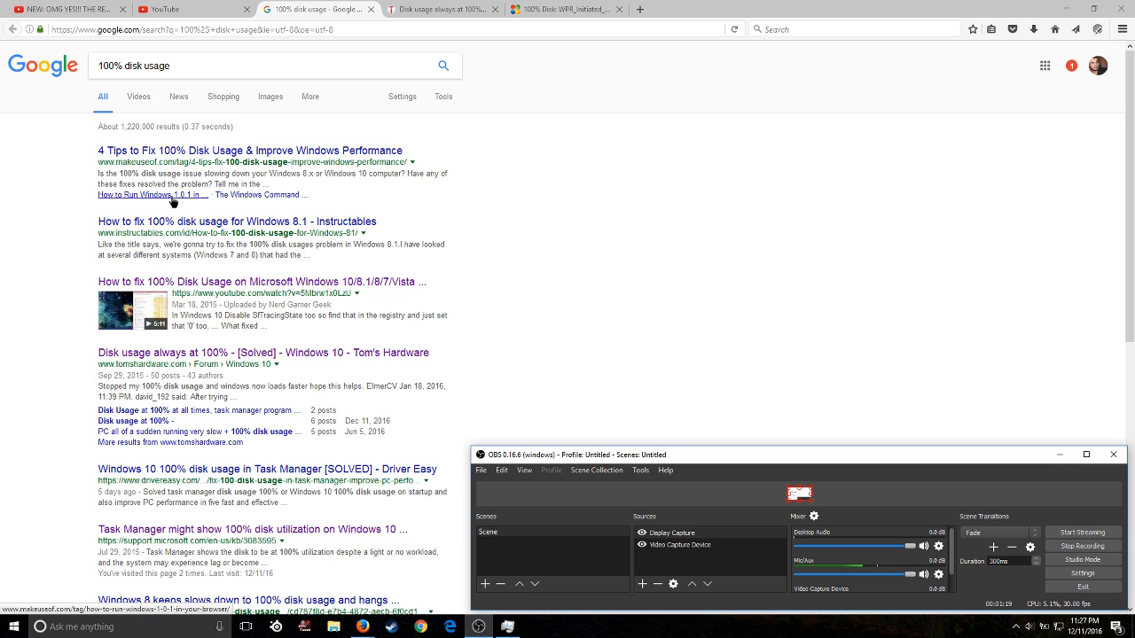
{"action": "mouse_move", "coordinate": [149, 113]}
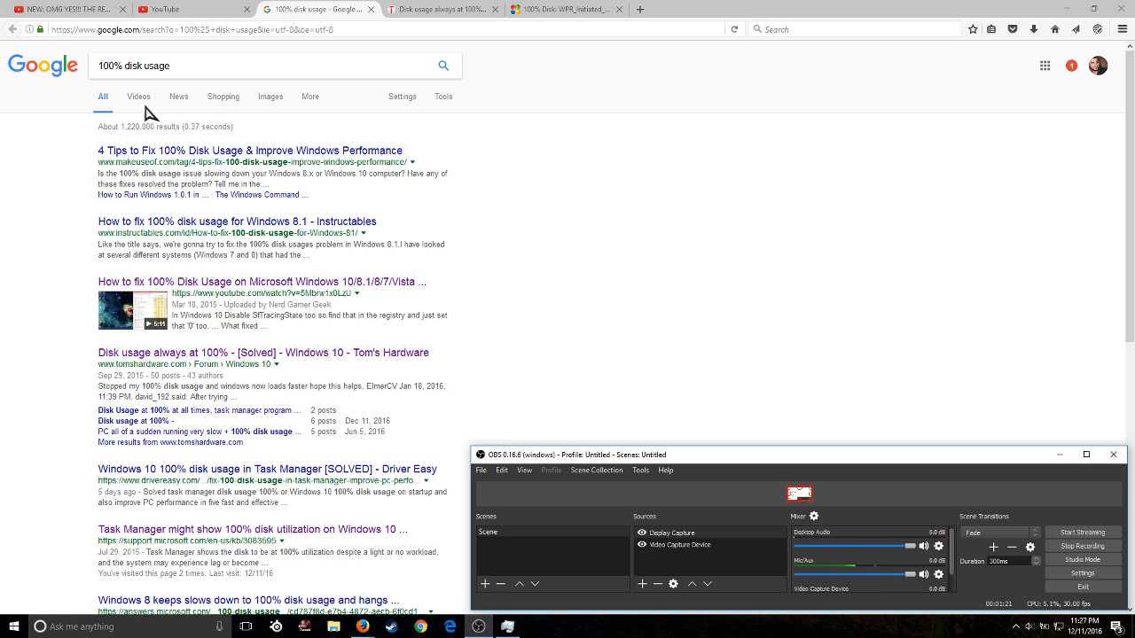
{"action": "left_click", "coordinate": [138, 95]}
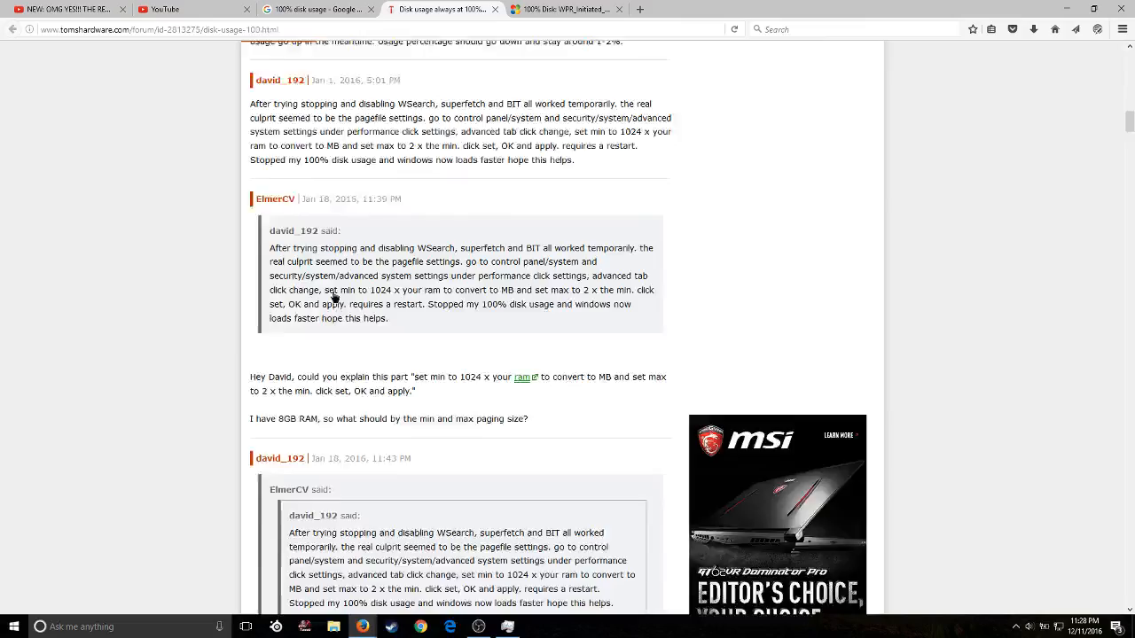
{"action": "right_click", "coordinate": [335, 352]}
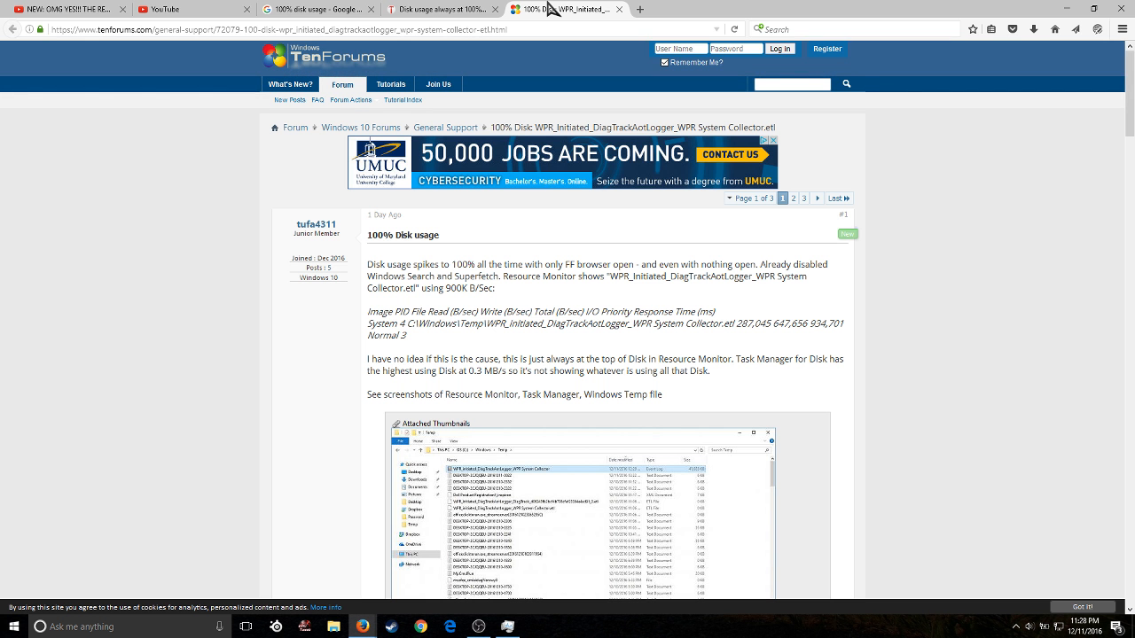
{"action": "left_click", "coordinate": [404, 9]}
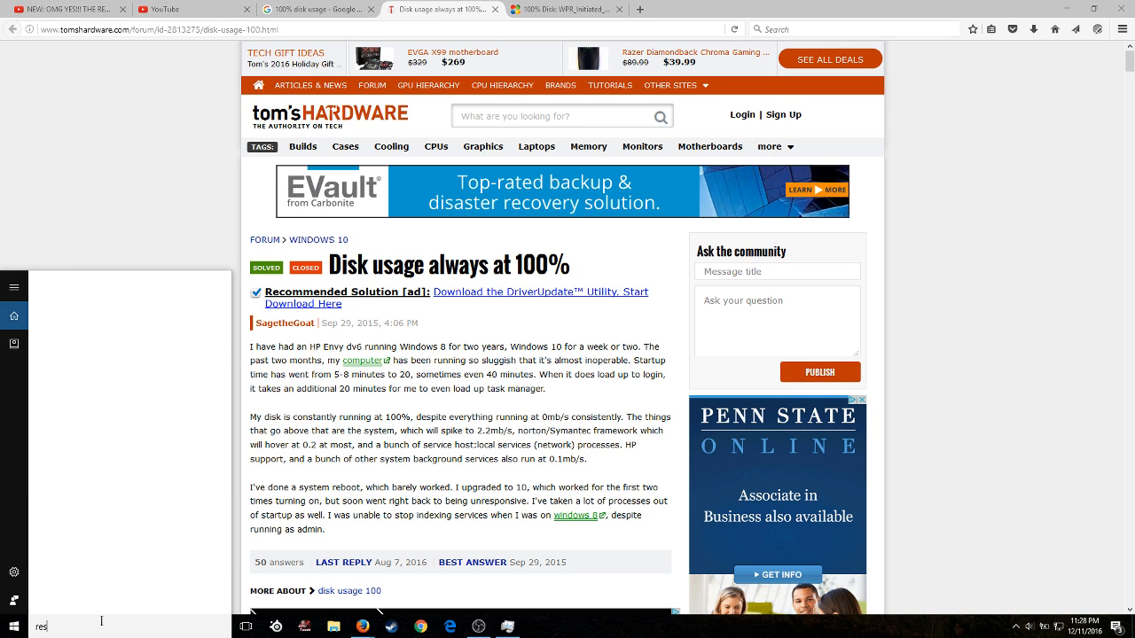
{"action": "type", "text": "res"}
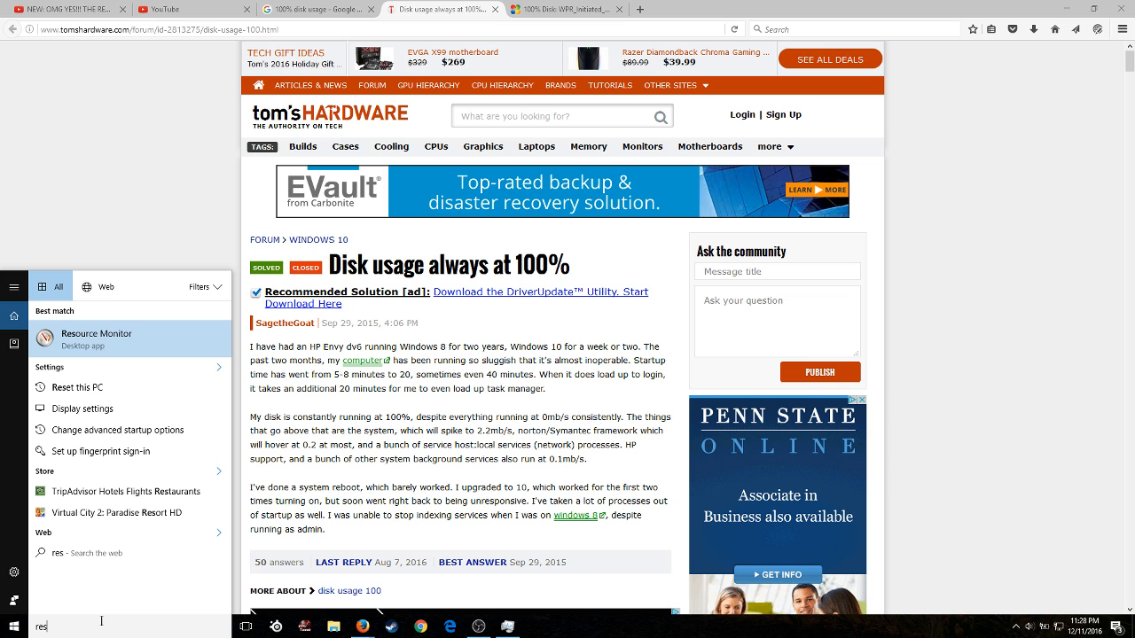
{"action": "left_click", "coordinate": [96, 339]}
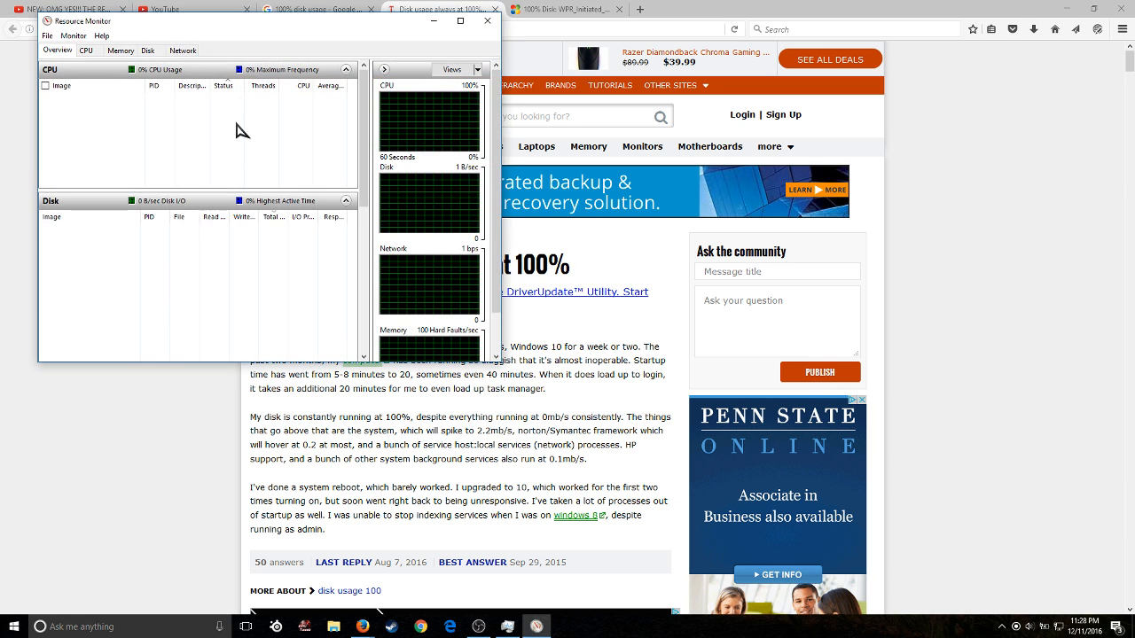
{"action": "left_click", "coordinate": [461, 22]}
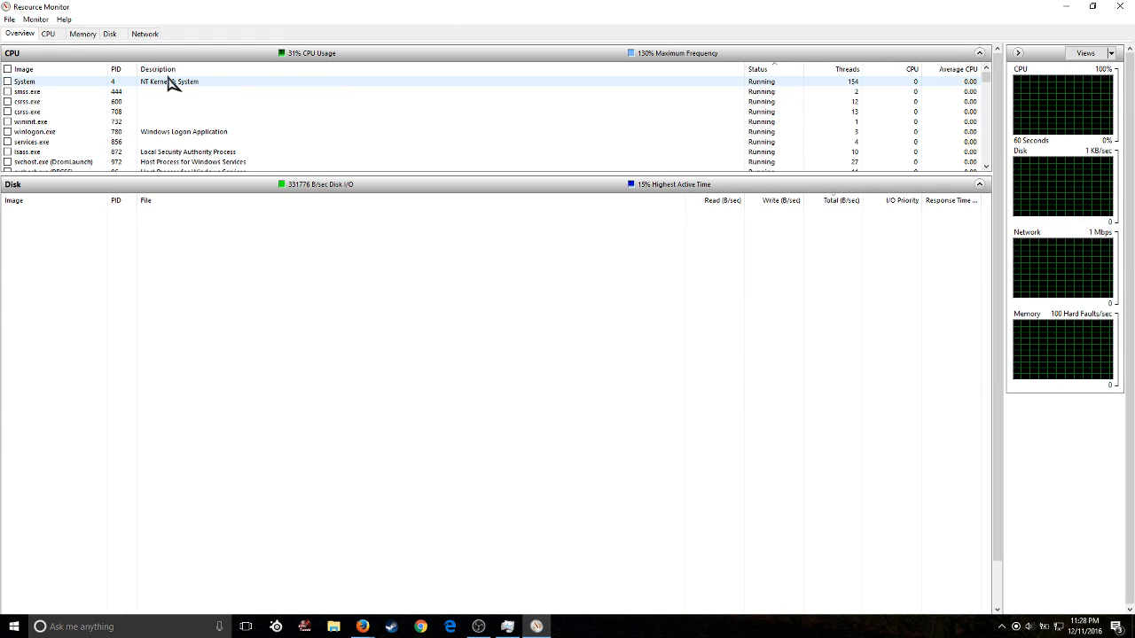
{"action": "left_click", "coordinate": [109, 34]}
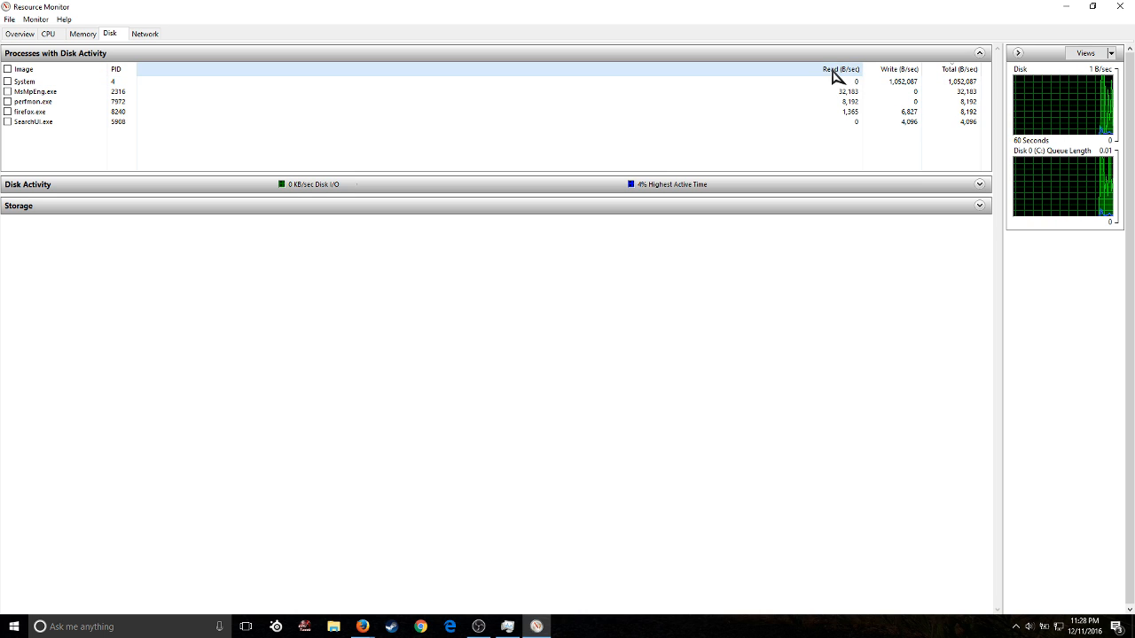
{"action": "mouse_move", "coordinate": [959, 89]}
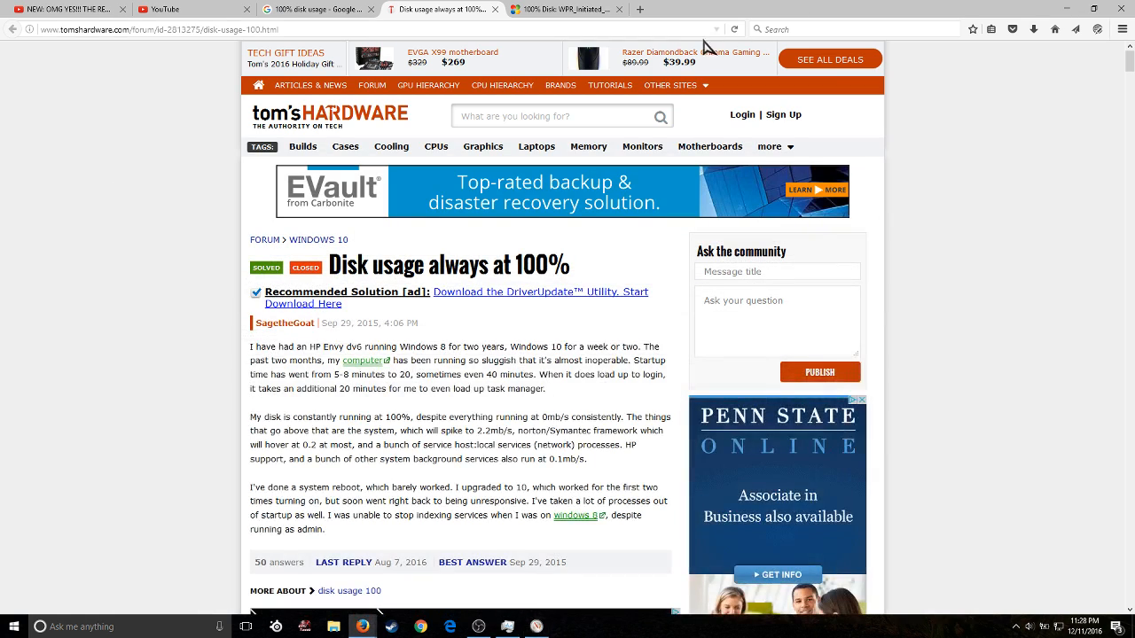
{"action": "left_click", "coordinate": [568, 9]}
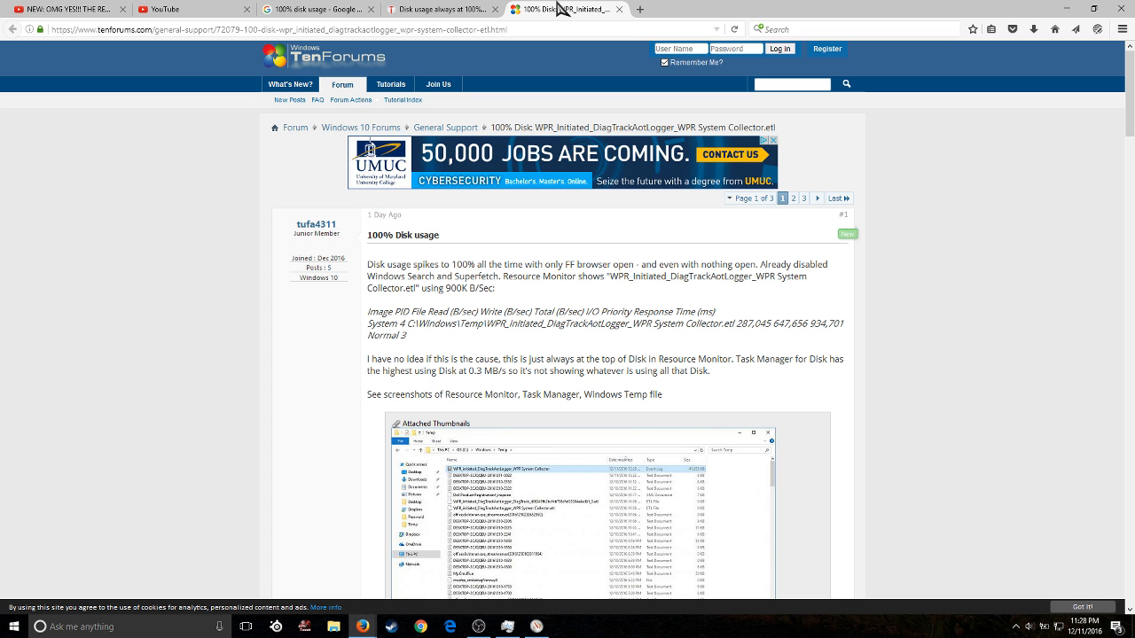
{"action": "mouse_move", "coordinate": [479, 326]}
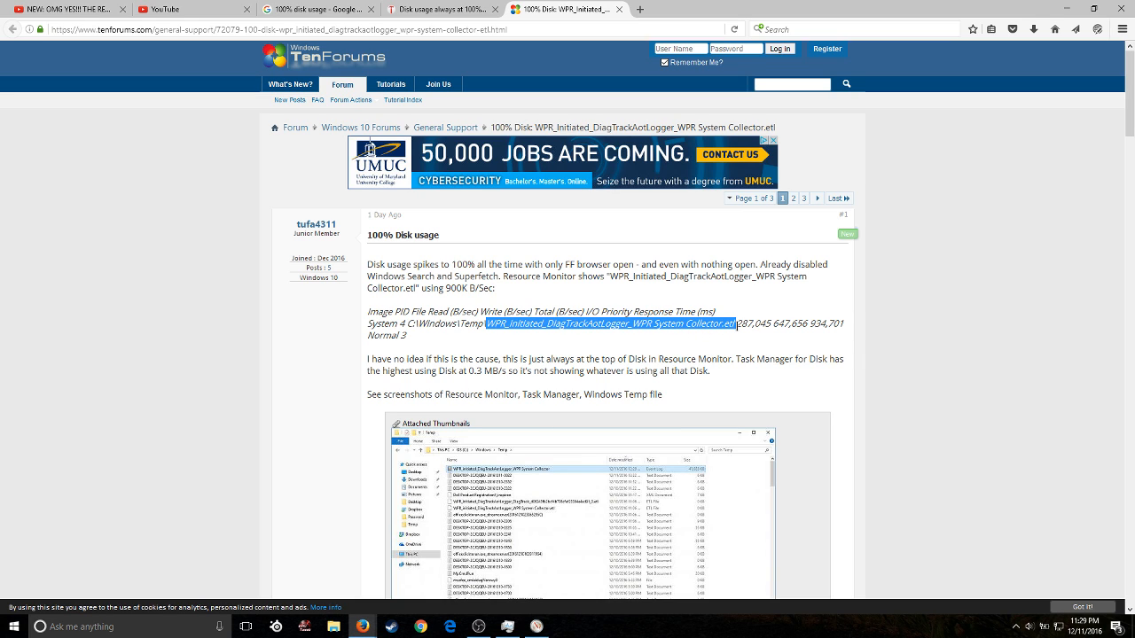
{"action": "mouse_move", "coordinate": [624, 345]}
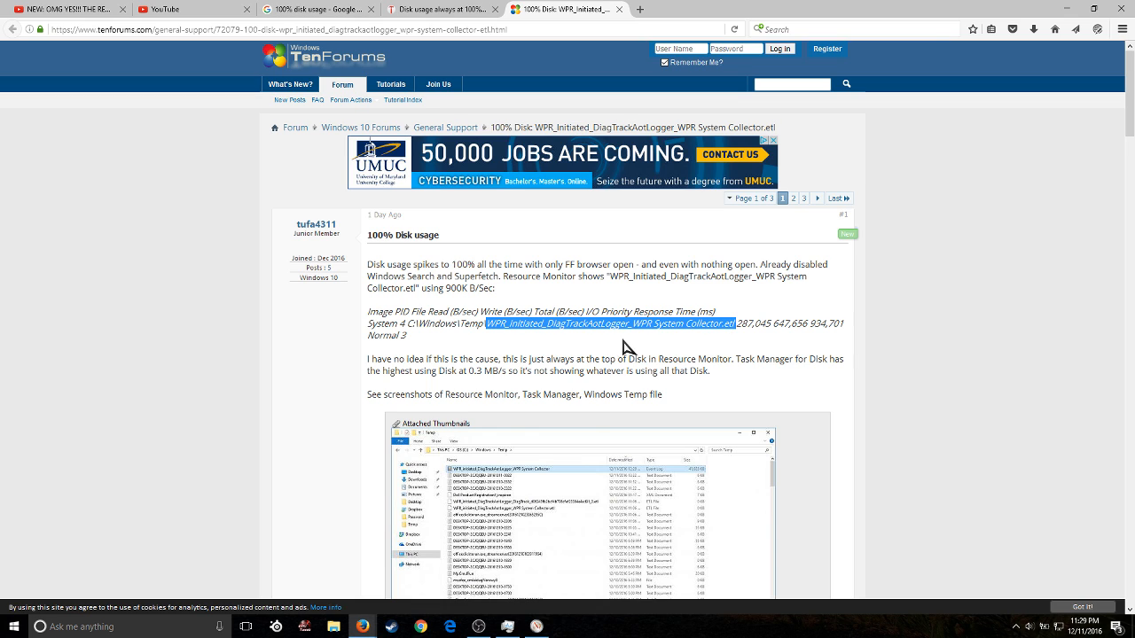
{"action": "double_click", "coordinate": [609, 333]}
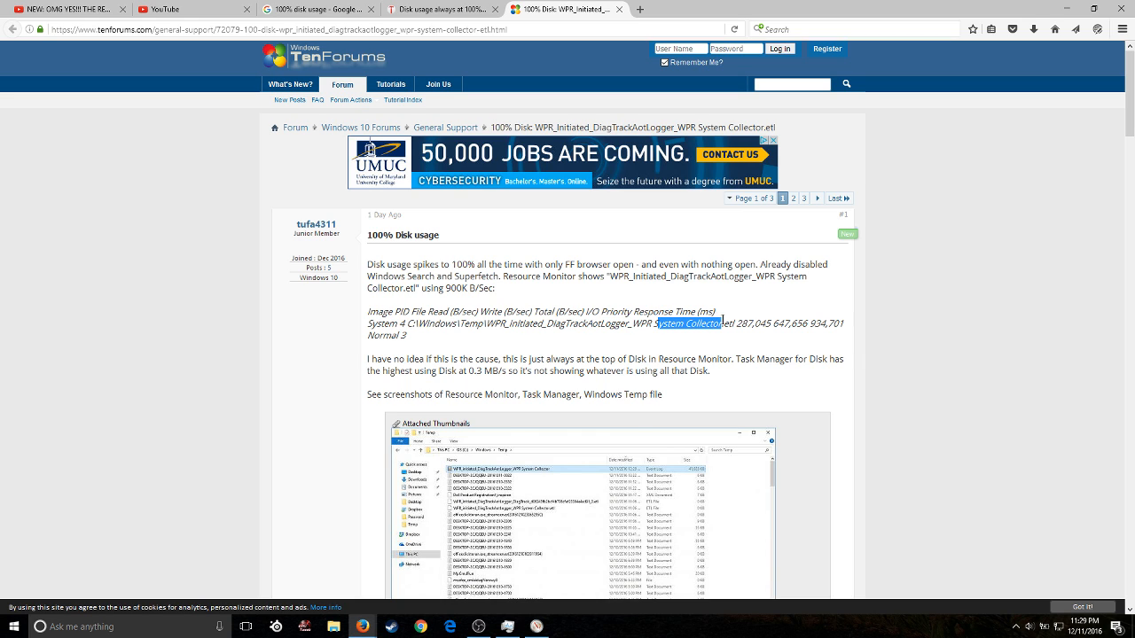
{"action": "mouse_move", "coordinate": [528, 344]}
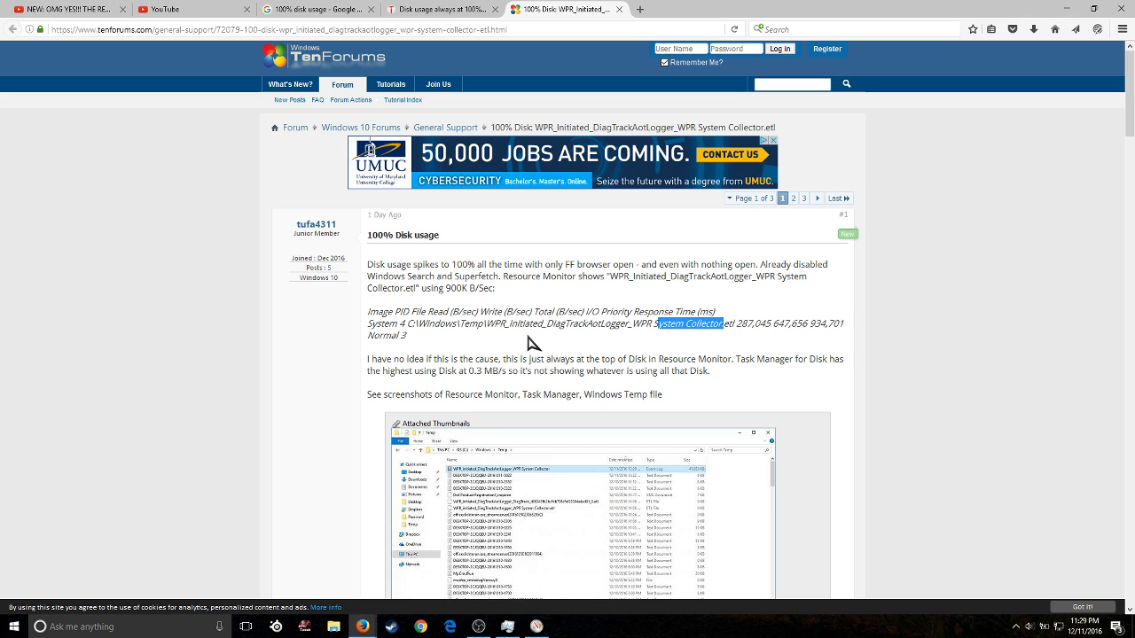
{"action": "mouse_move", "coordinate": [530, 345]}
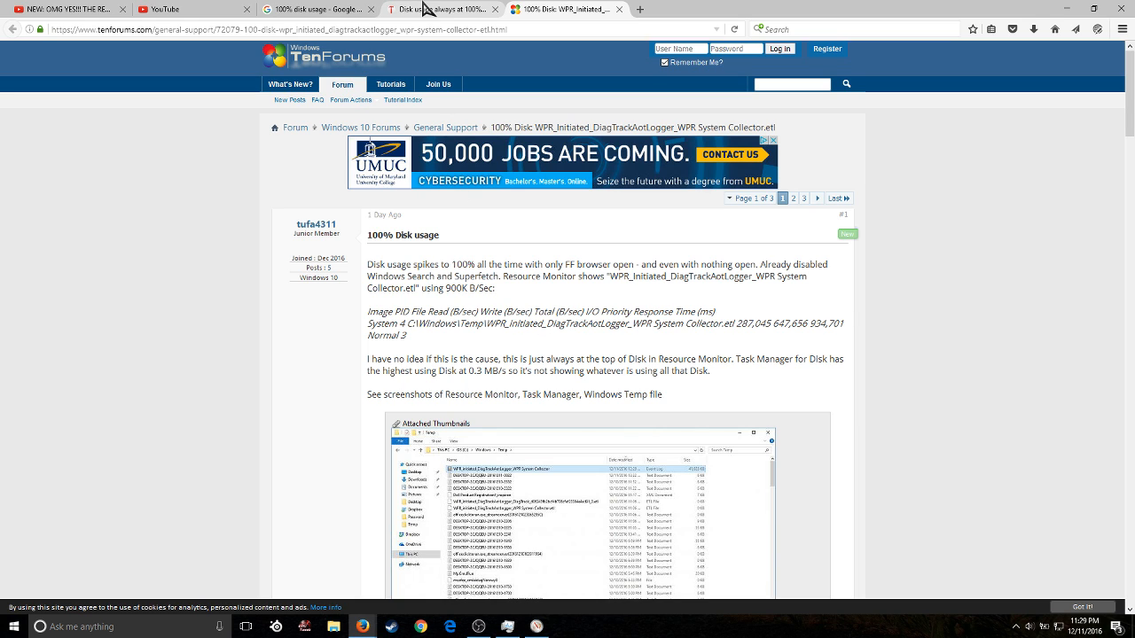
{"action": "mouse_move", "coordinate": [454, 11]}
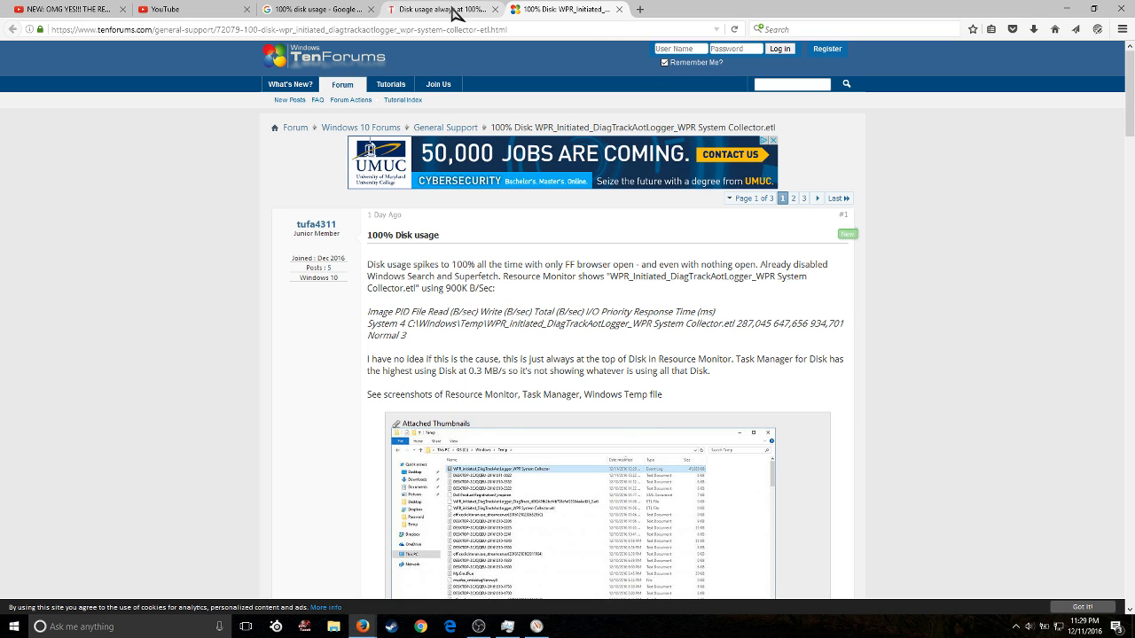
Show Task Manager's Services list sorted alphabetically by name
{"action": "left_click", "coordinate": [507, 628]}
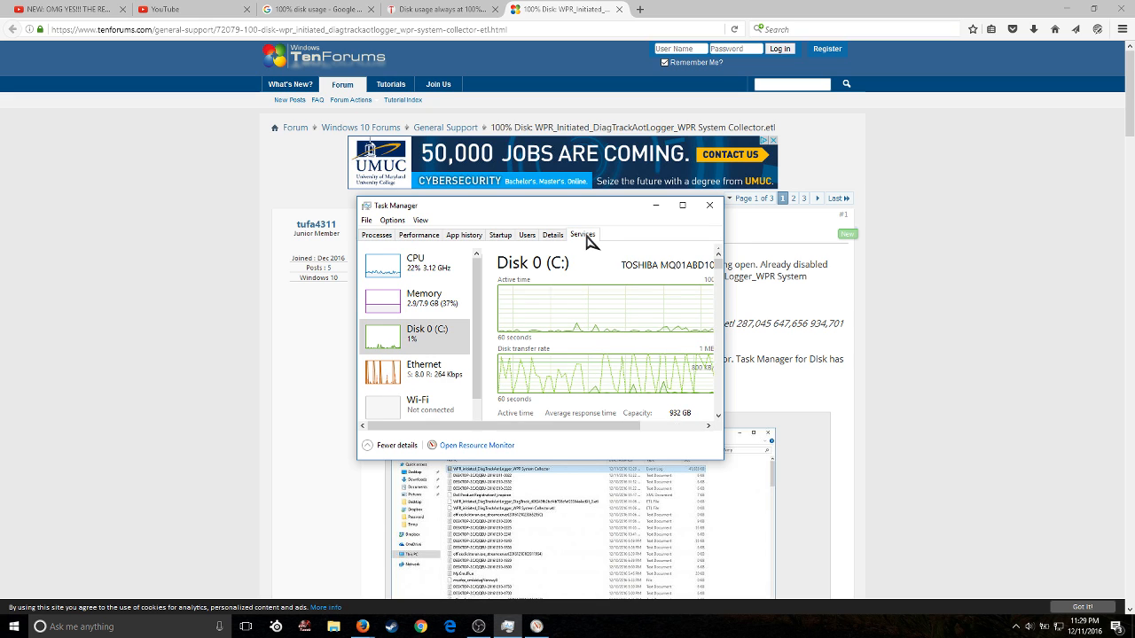
{"action": "left_click", "coordinate": [581, 234]}
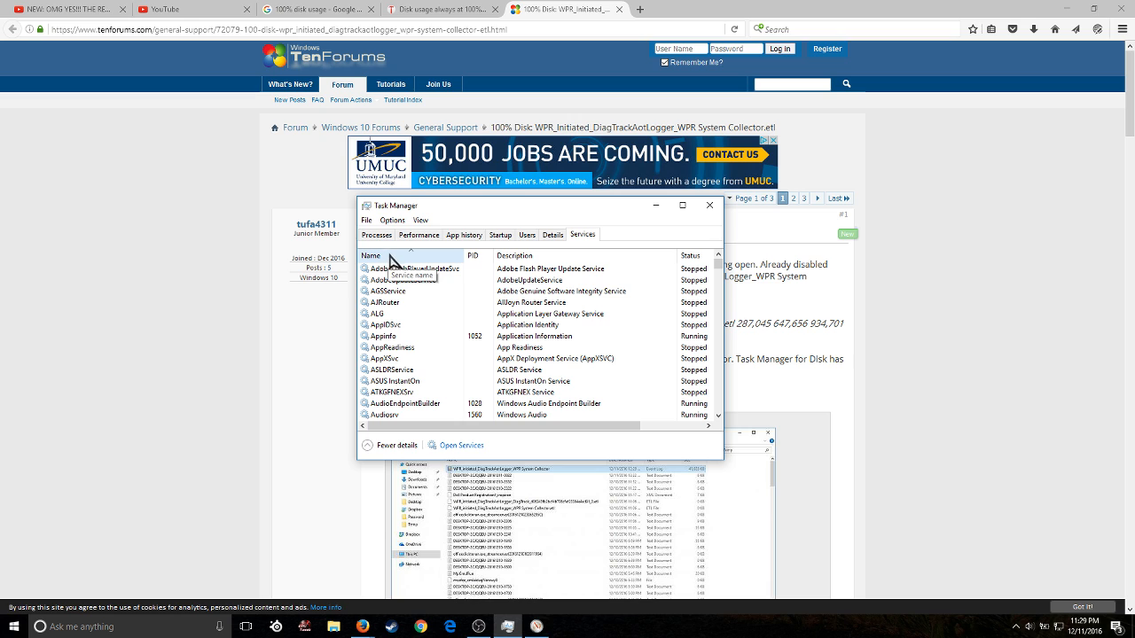
{"action": "scroll", "scroll_direction": "down", "scroll_amount": 3}
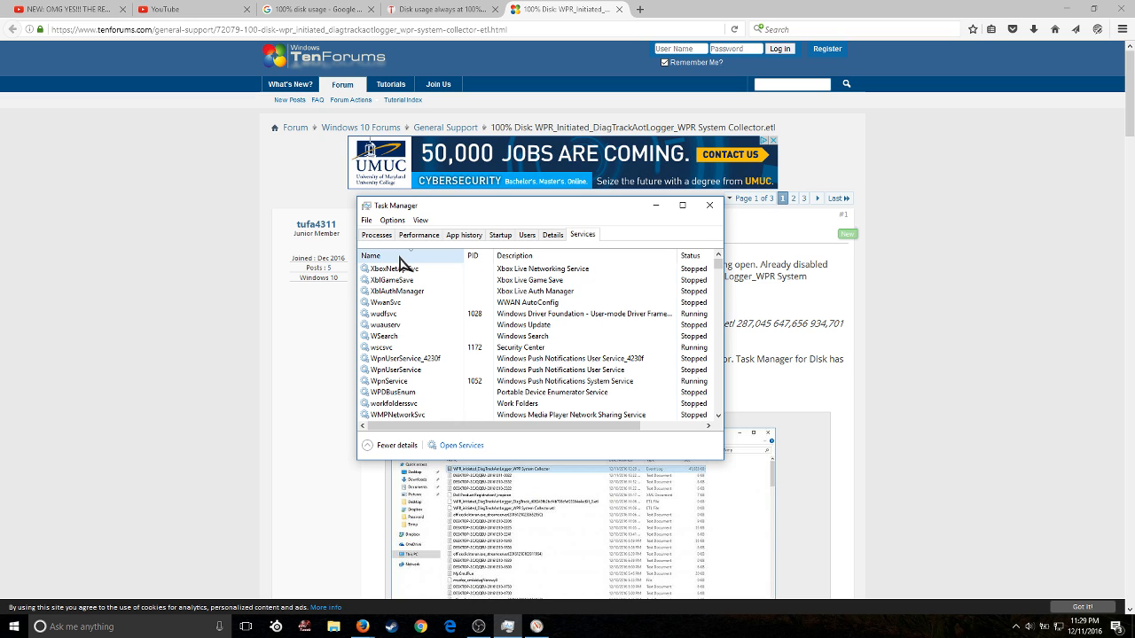
{"action": "left_click", "coordinate": [371, 255]}
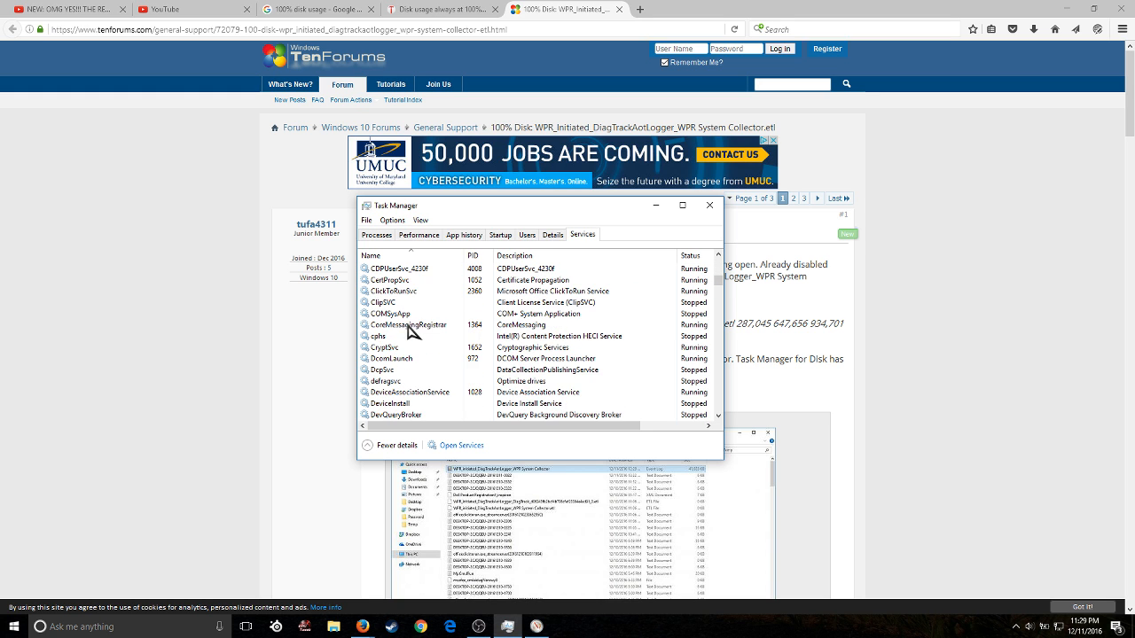
Locate and select the stopped DiagTrack service and bring up its actions
{"action": "scroll", "scroll_direction": "down", "scroll_amount": 3}
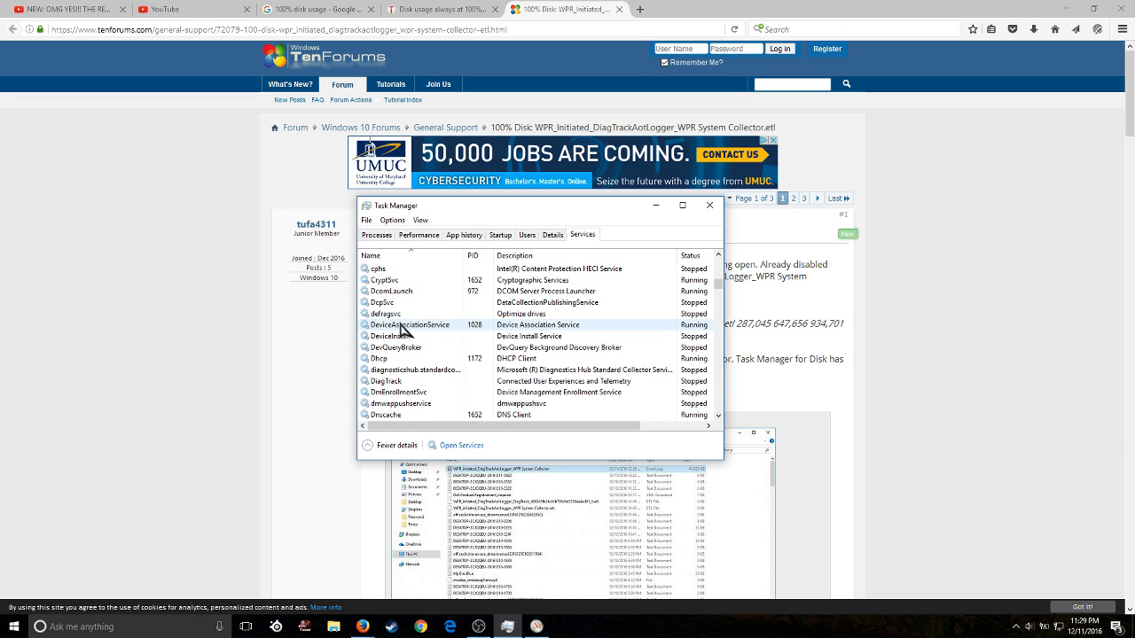
{"action": "left_click", "coordinate": [386, 379]}
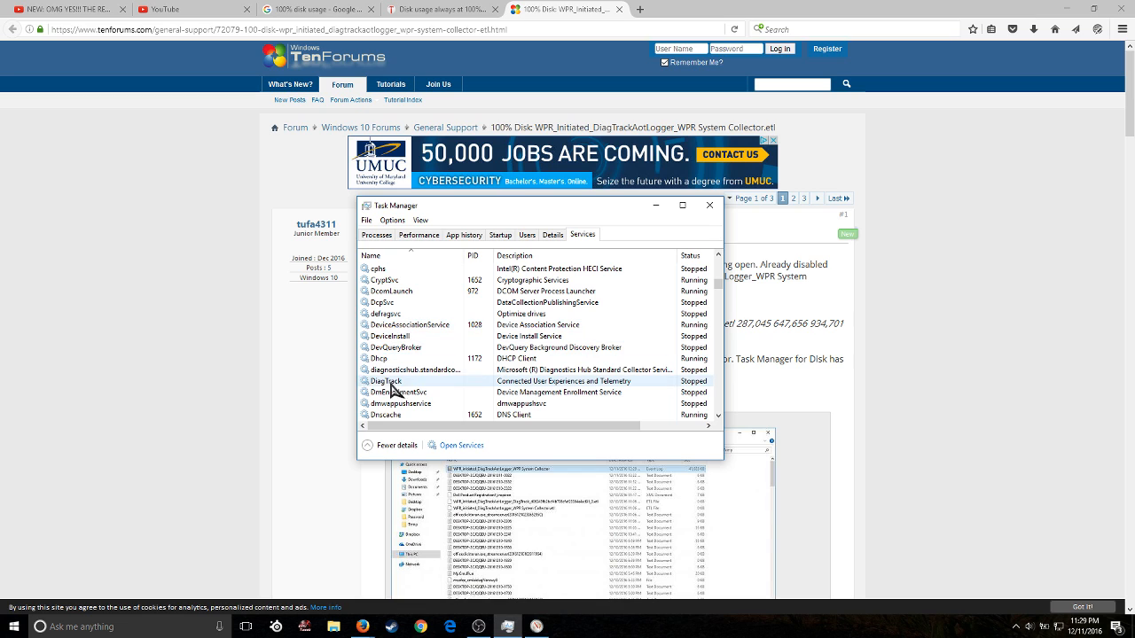
{"action": "mouse_move", "coordinate": [379, 394]}
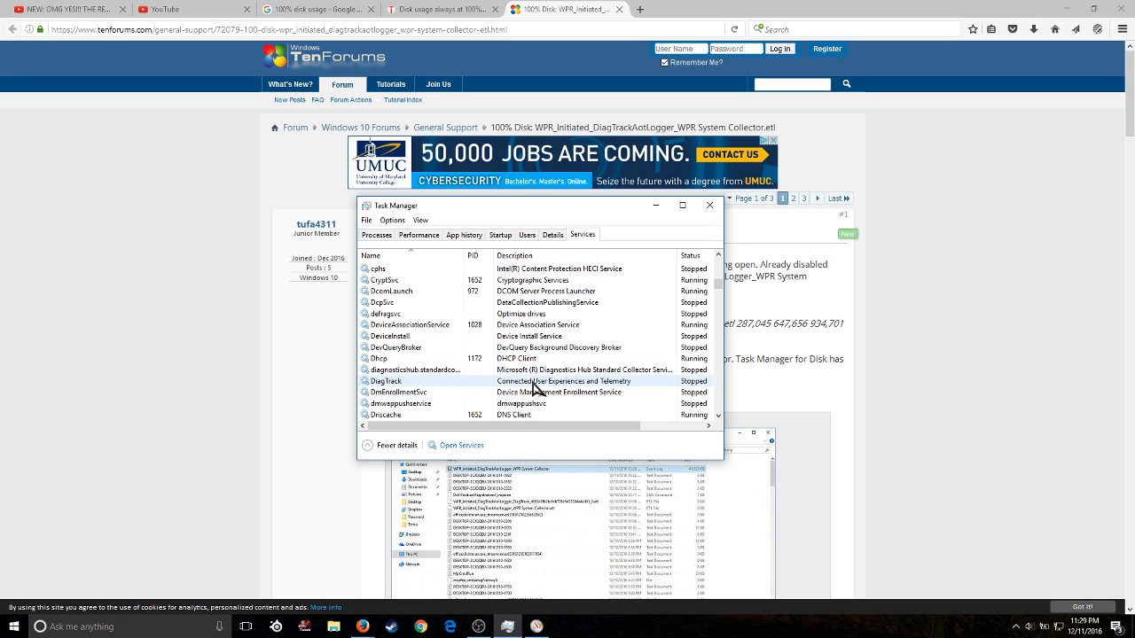
{"action": "mouse_move", "coordinate": [412, 386]}
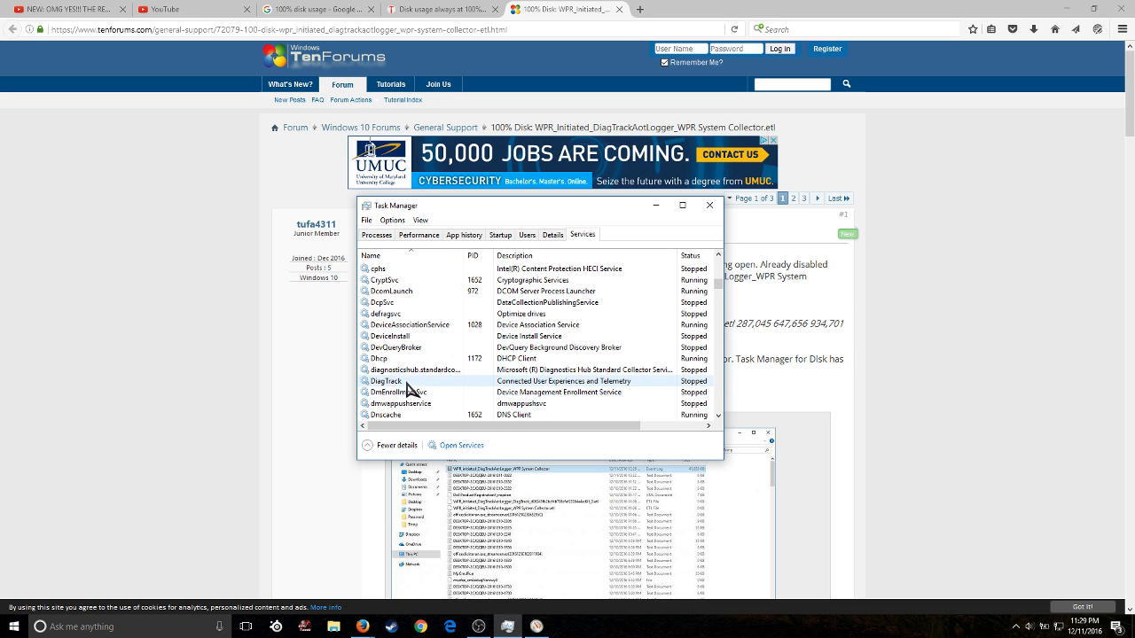
{"action": "right_click", "coordinate": [383, 381]}
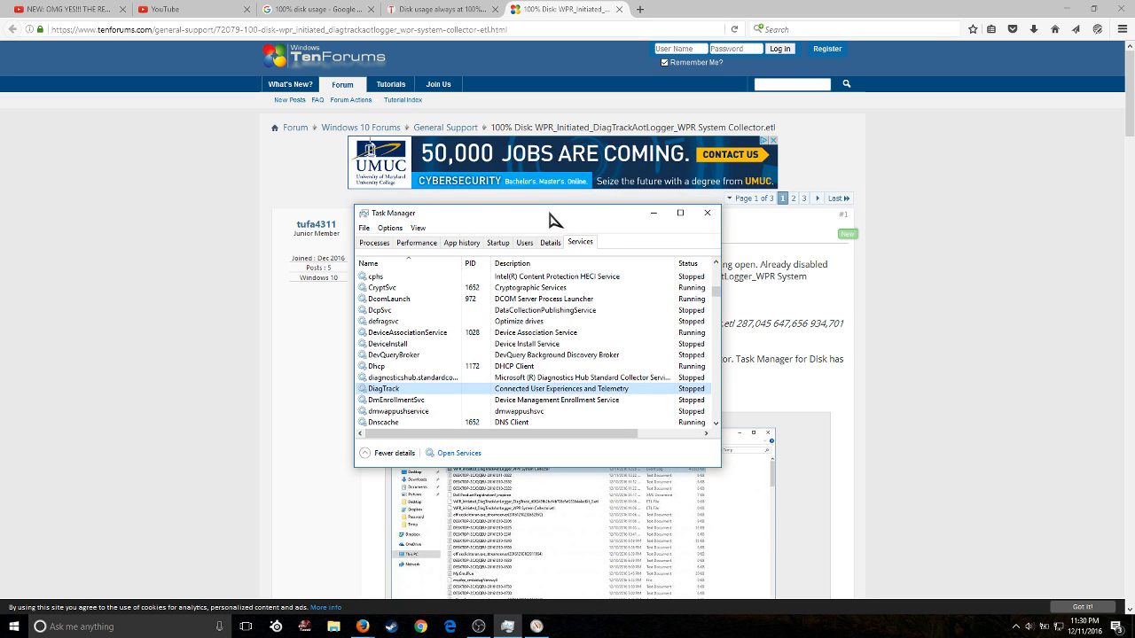
Check the Disk 0 (C:) graphs, then view processes with overall disk use at 4%
{"action": "left_click", "coordinate": [415, 241]}
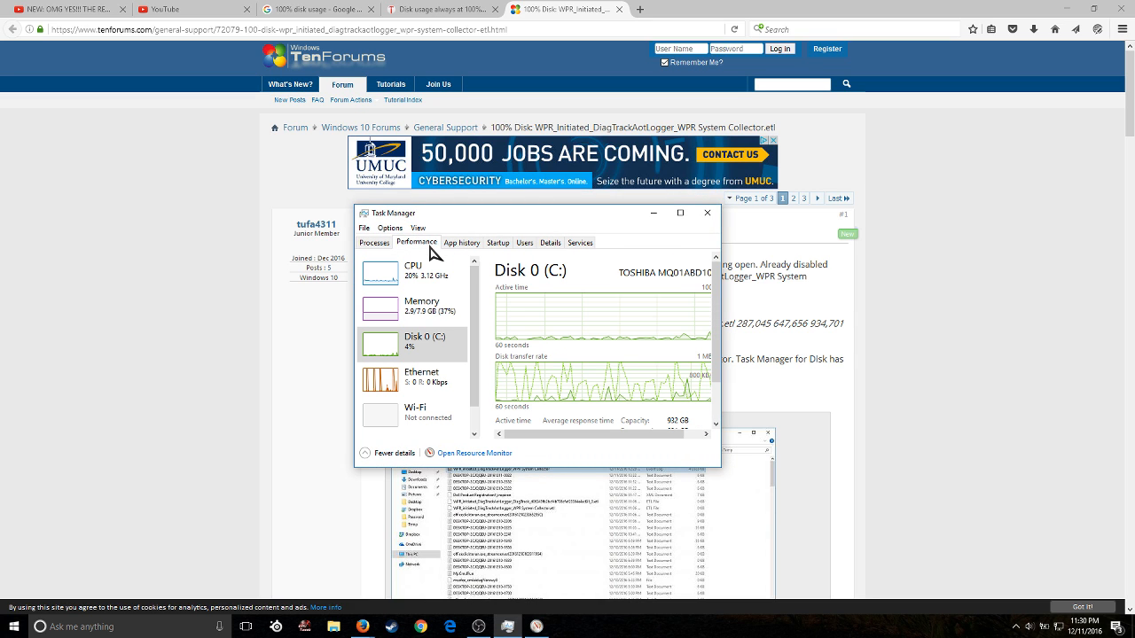
{"action": "mouse_move", "coordinate": [410, 353]}
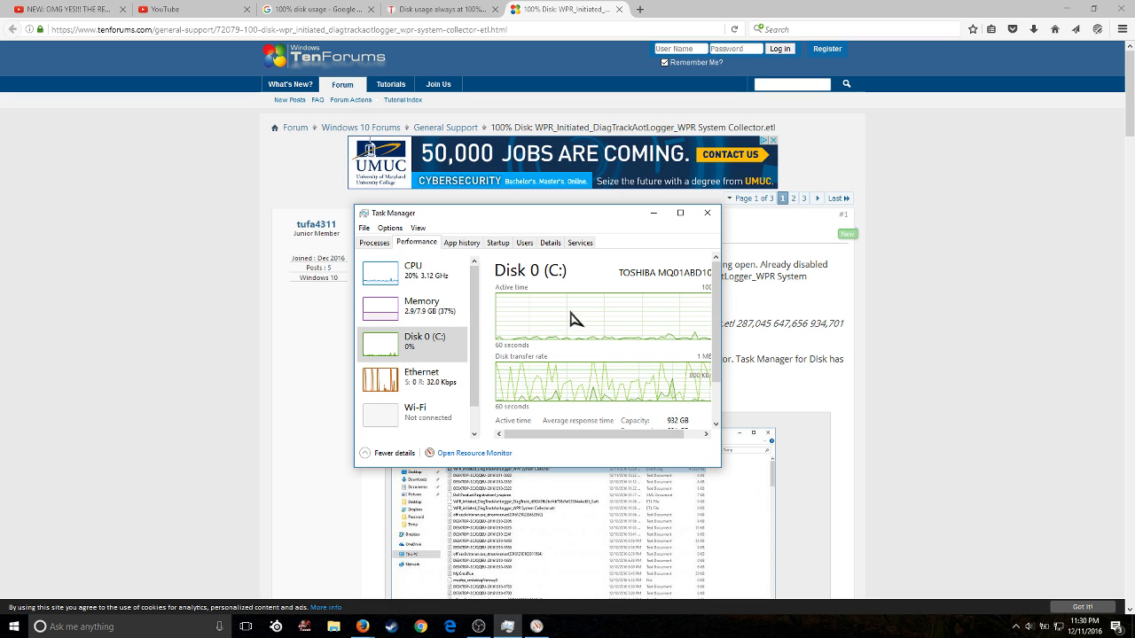
{"action": "mouse_move", "coordinate": [563, 304]}
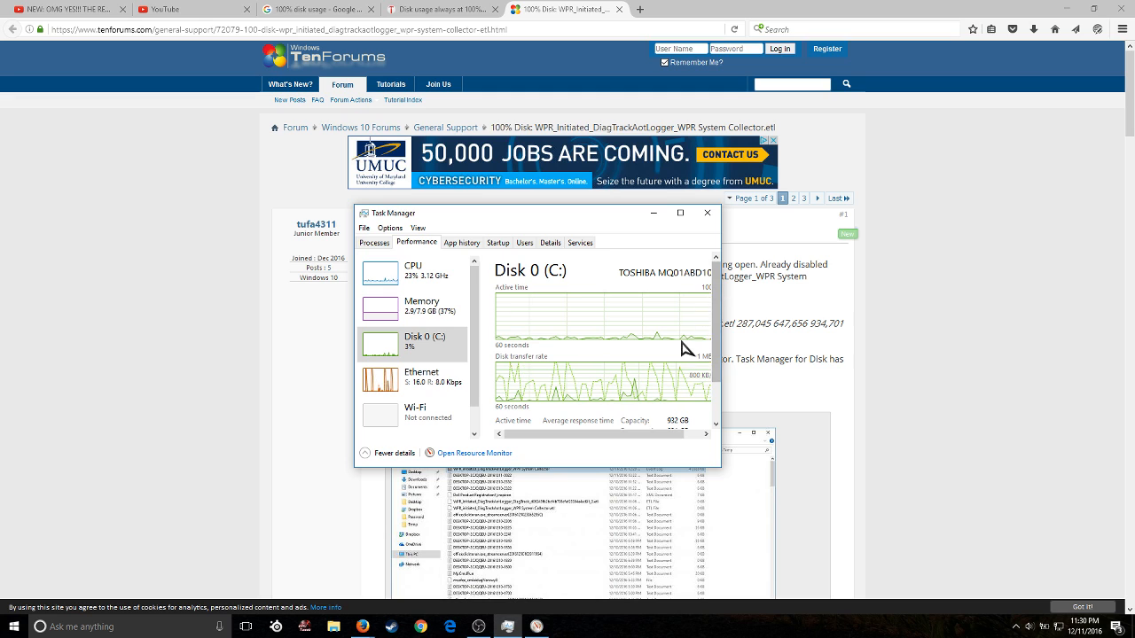
{"action": "mouse_move", "coordinate": [716, 386]}
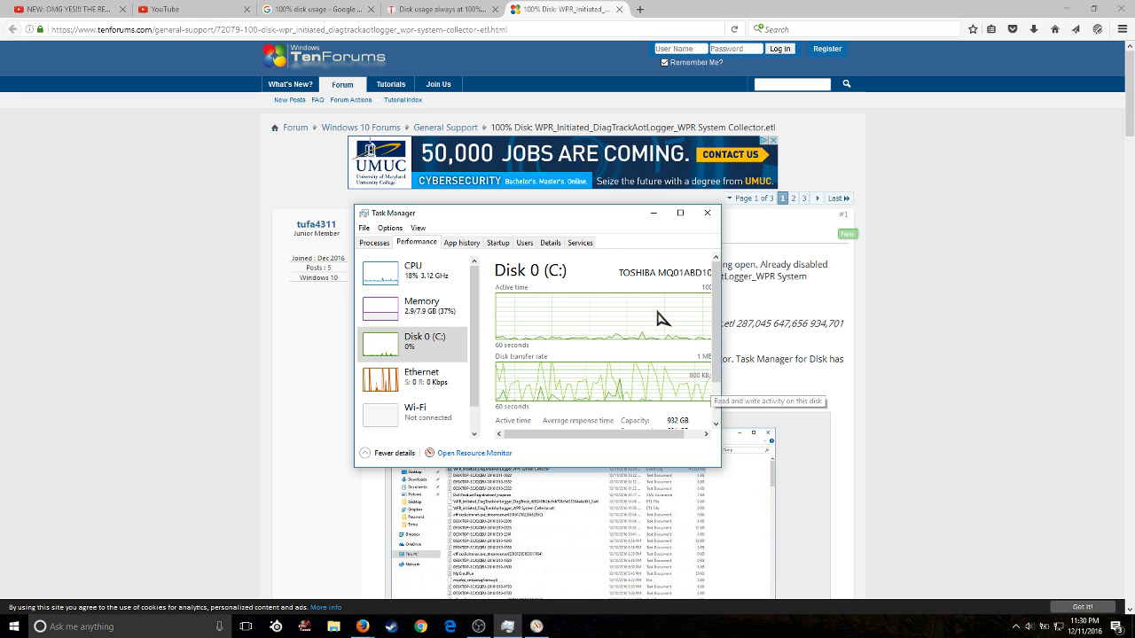
{"action": "mouse_move", "coordinate": [736, 361]}
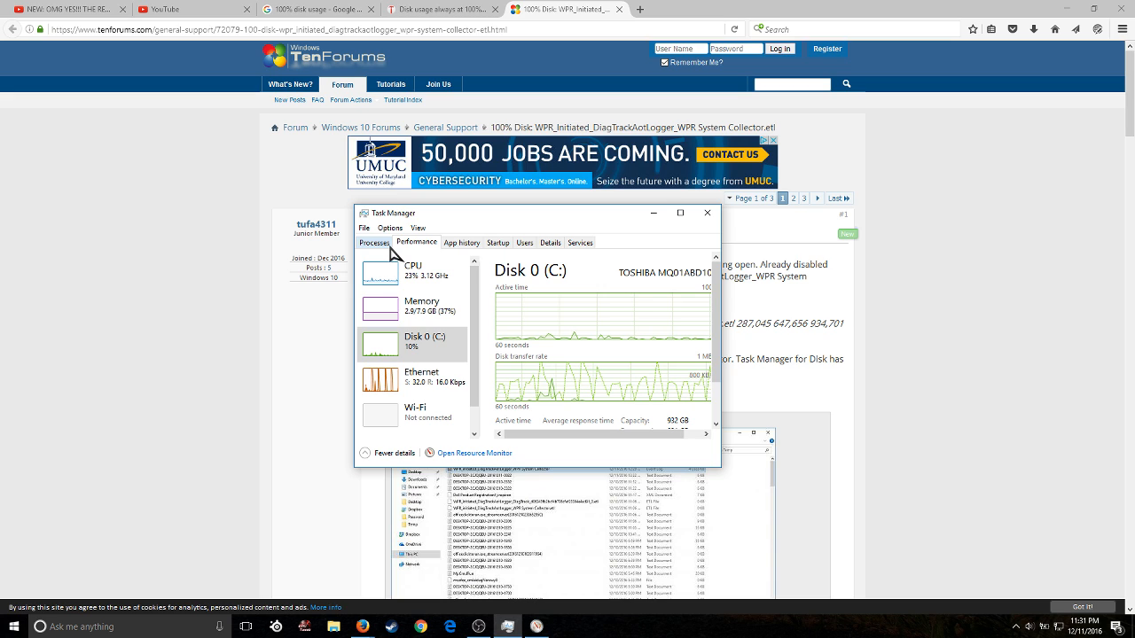
{"action": "left_click", "coordinate": [374, 241]}
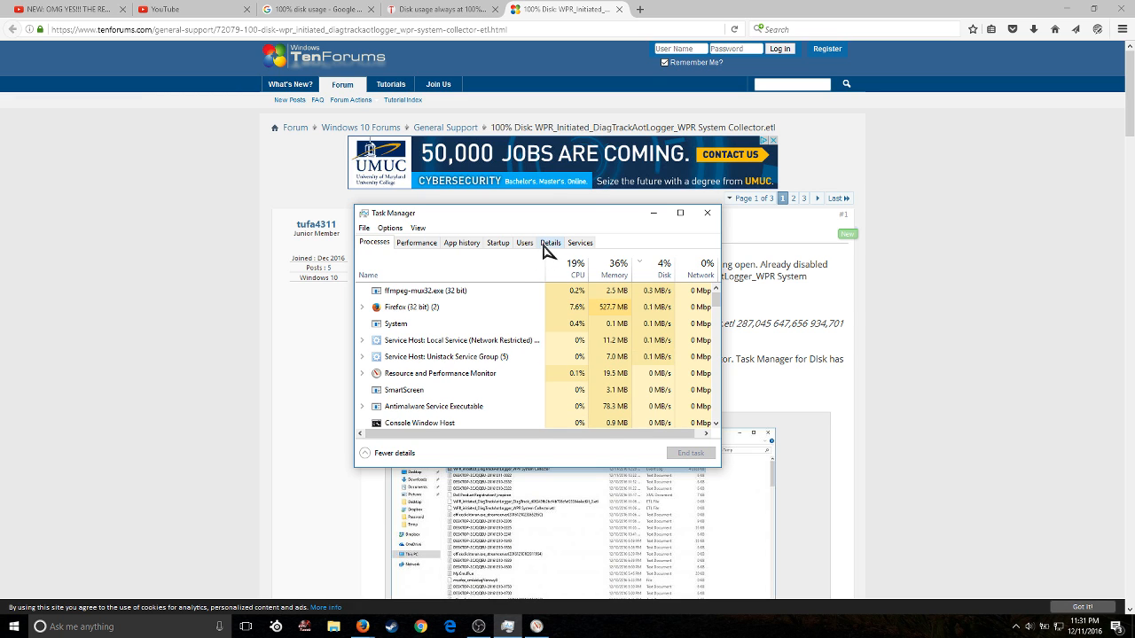
Return to Services and bring up the actions for the stopped DiagTrack service
{"action": "left_click", "coordinate": [577, 242]}
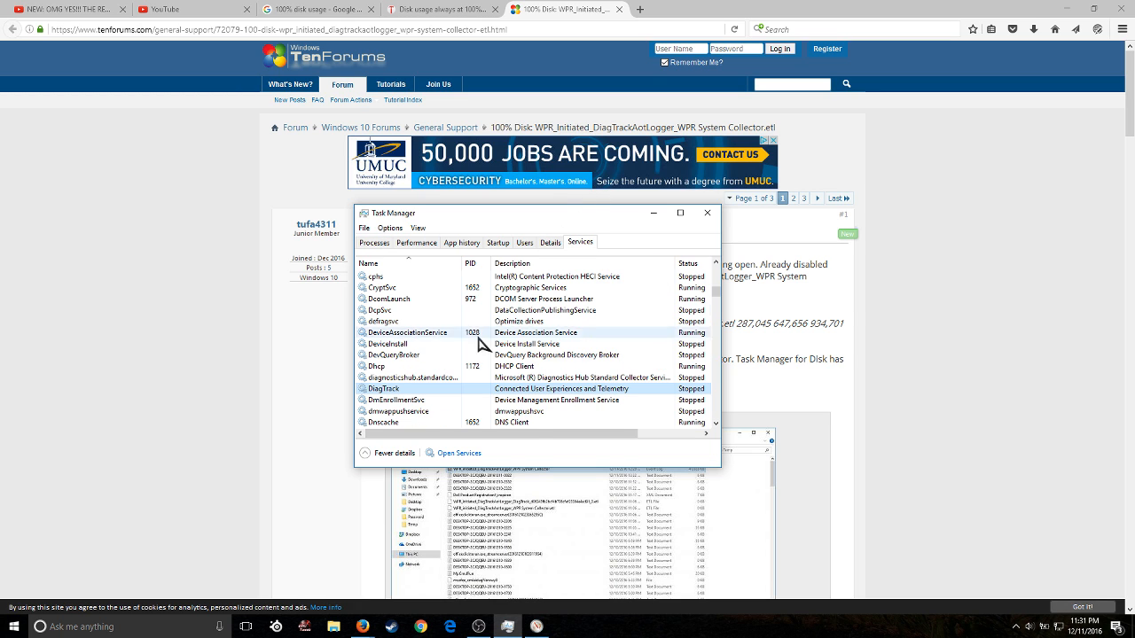
{"action": "right_click", "coordinate": [383, 388]}
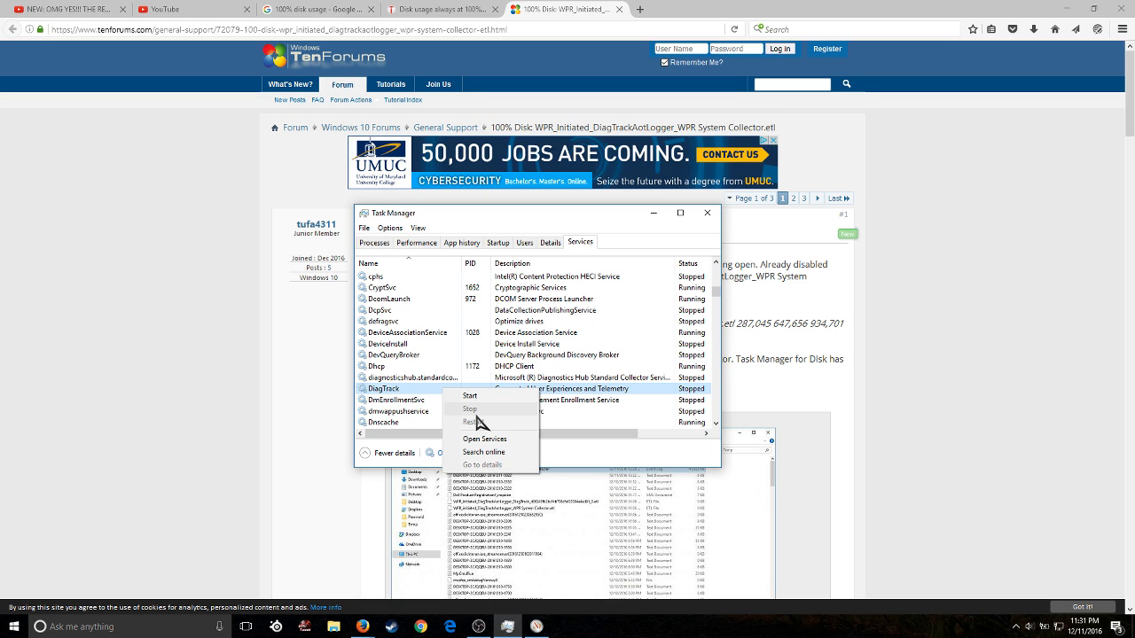
{"action": "mouse_move", "coordinate": [479, 426]}
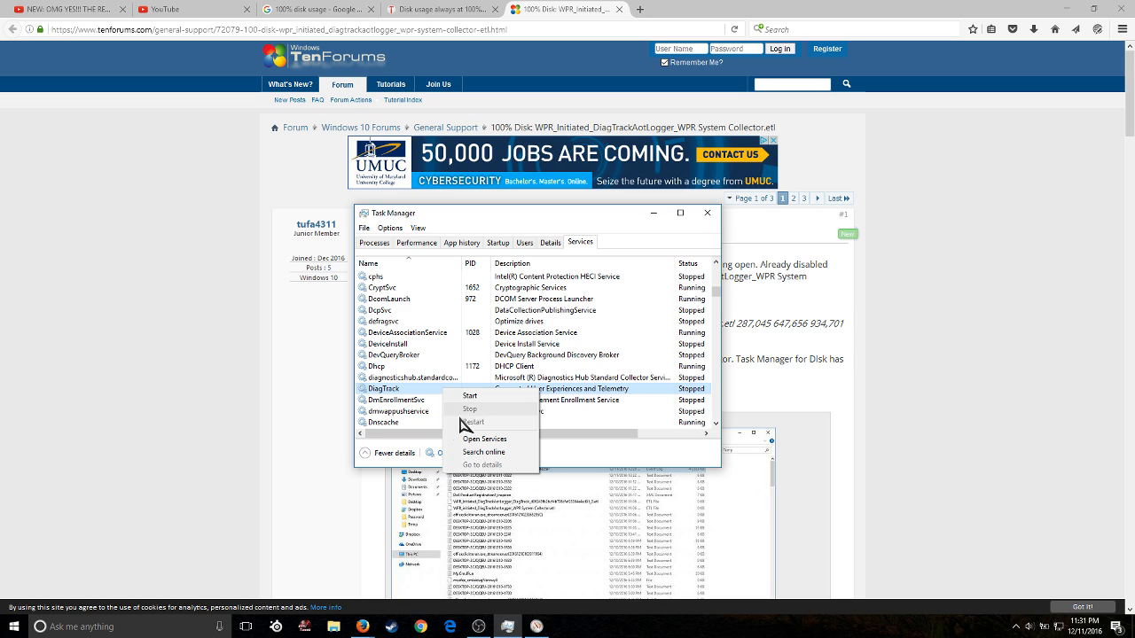
{"action": "left_click", "coordinate": [411, 410]}
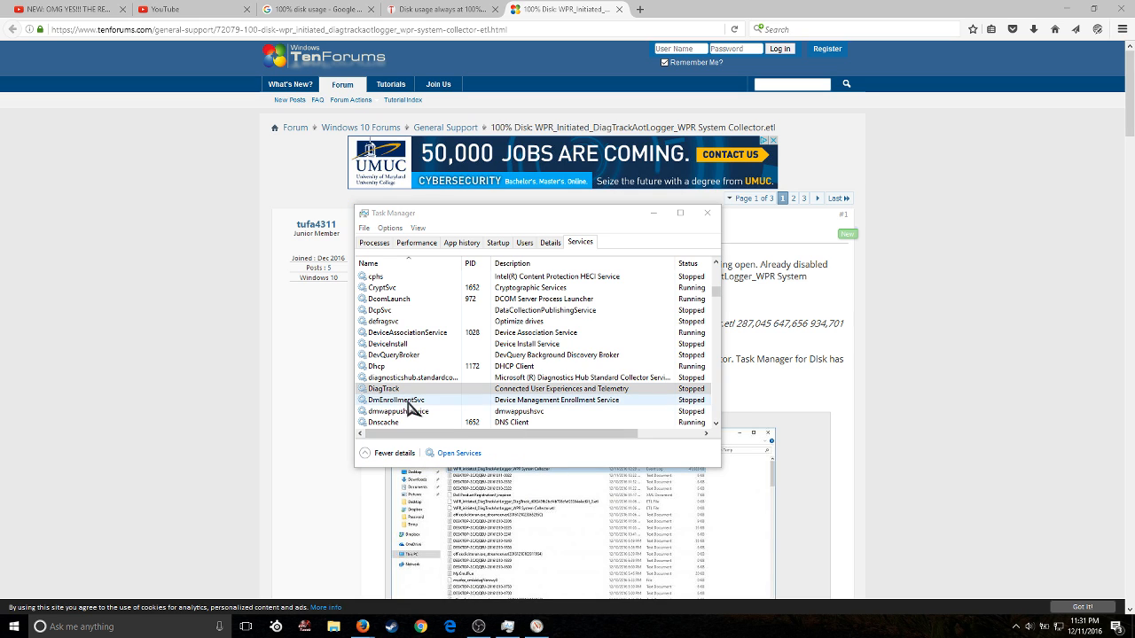
{"action": "right_click", "coordinate": [381, 388]}
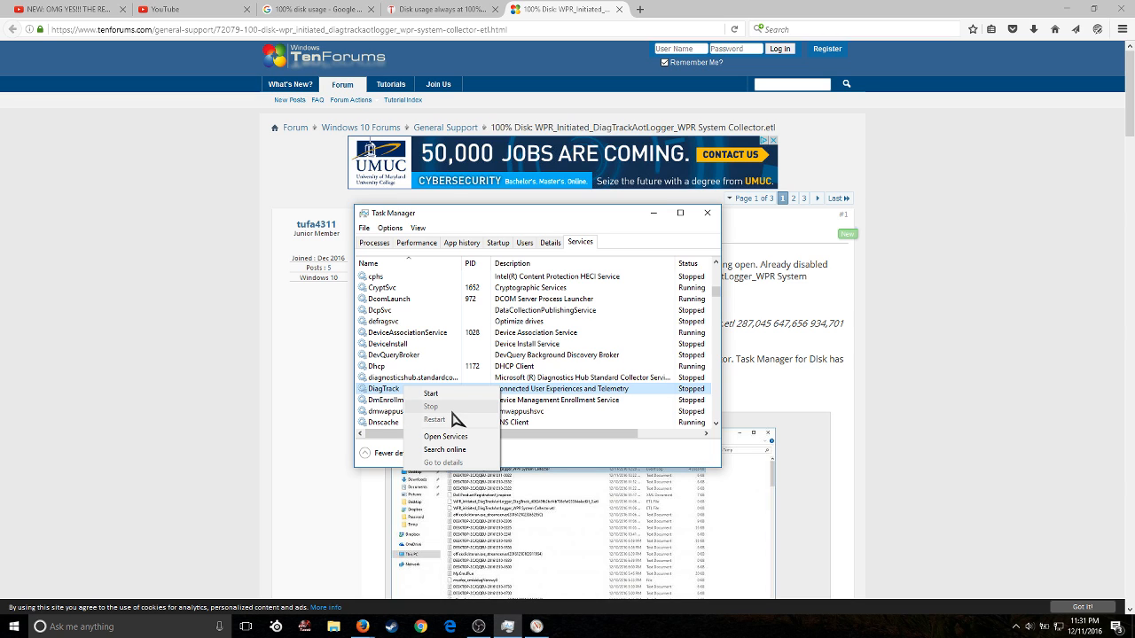
{"action": "mouse_move", "coordinate": [454, 420]}
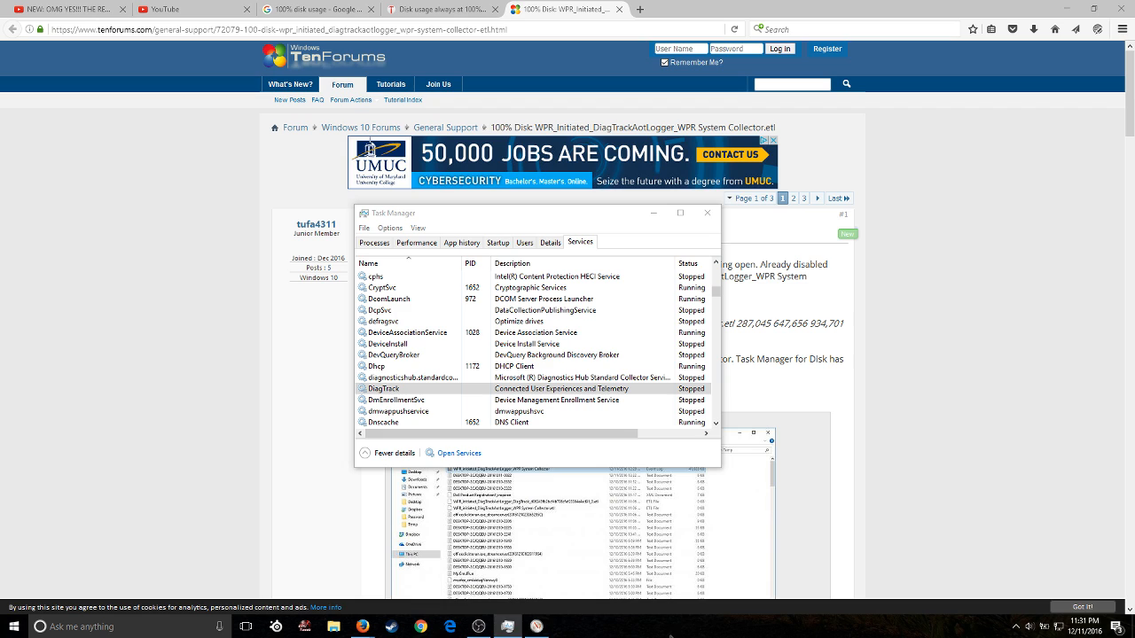
{"action": "mouse_move", "coordinate": [606, 446]}
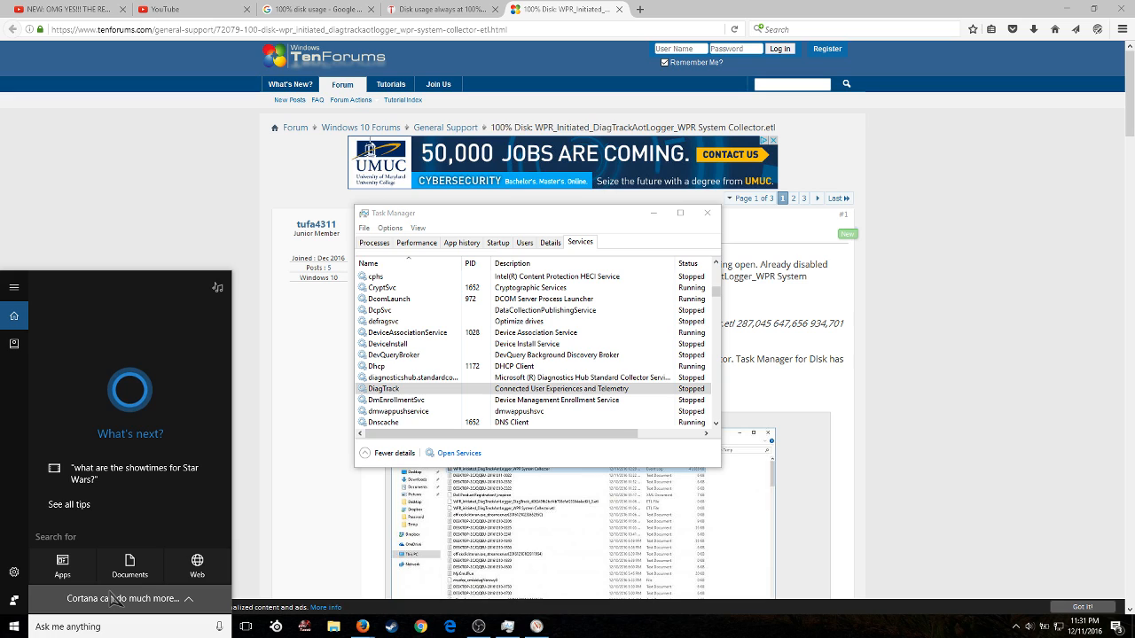
Launch the Services console via Windows search and scroll to Connected User Experiences and Telemetry
{"action": "type", "text": "services"}
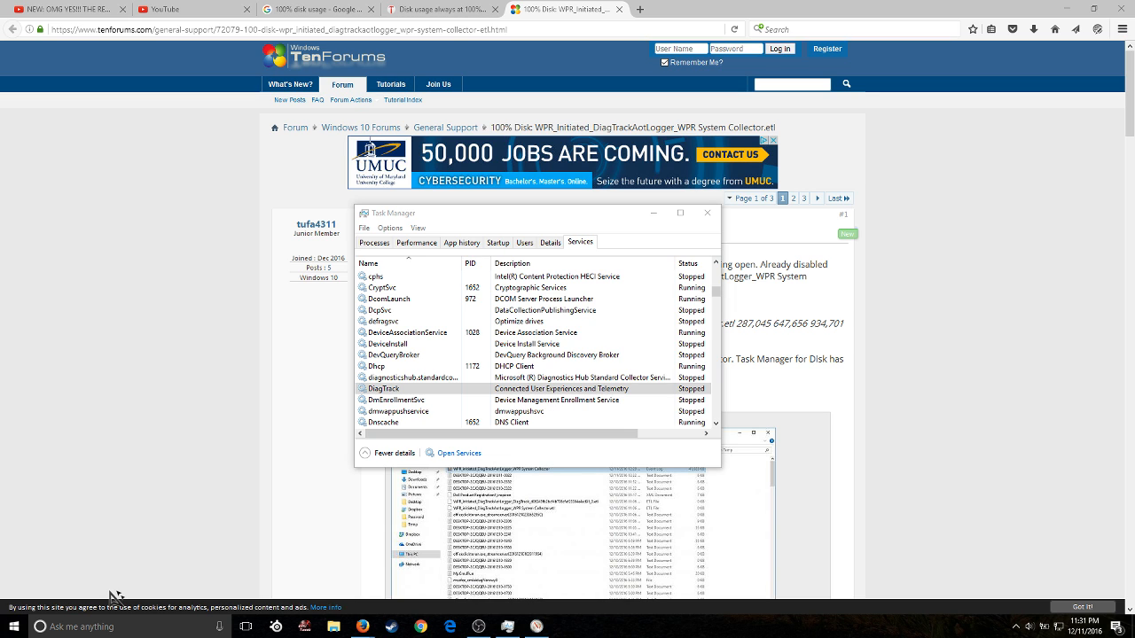
{"action": "left_click", "coordinate": [459, 454]}
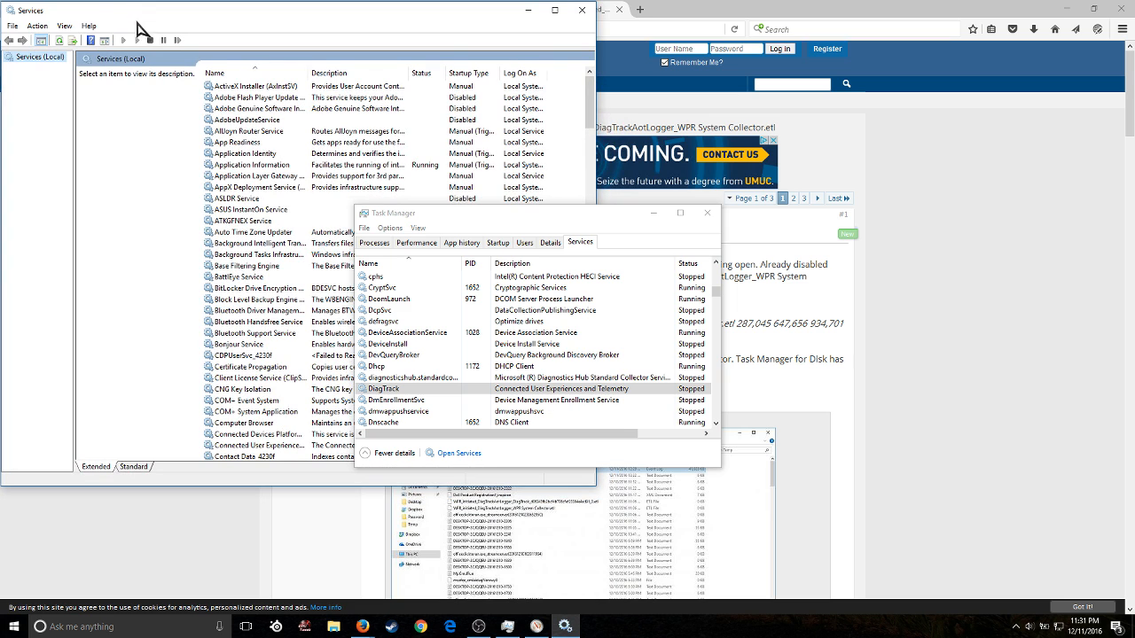
{"action": "scroll", "scroll_direction": "down", "scroll_amount": 3}
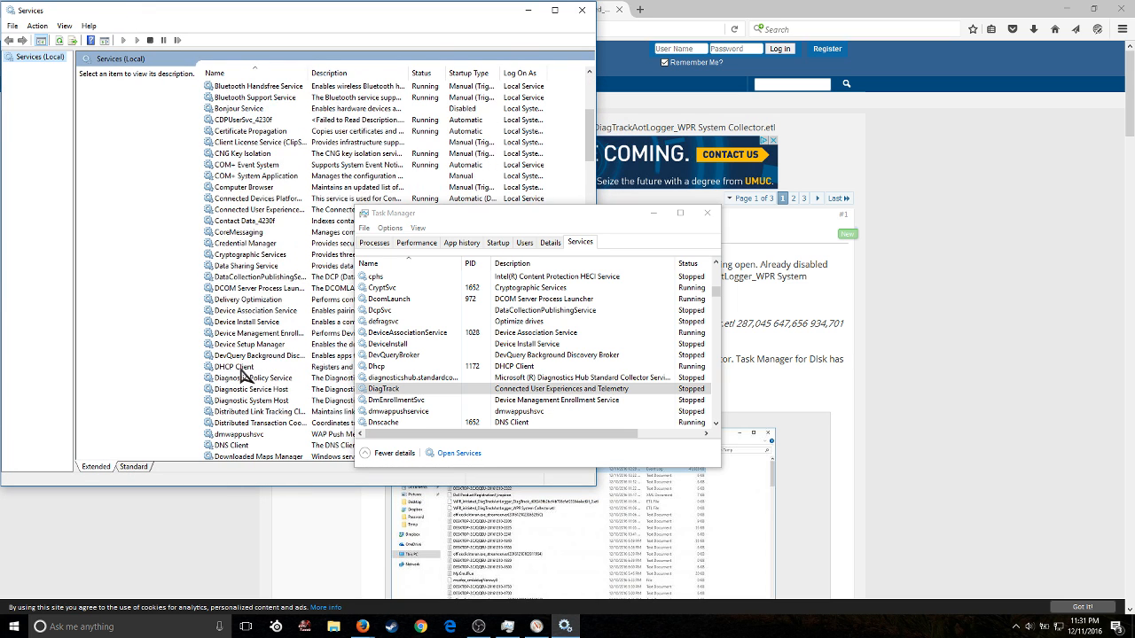
{"action": "mouse_move", "coordinate": [280, 401]}
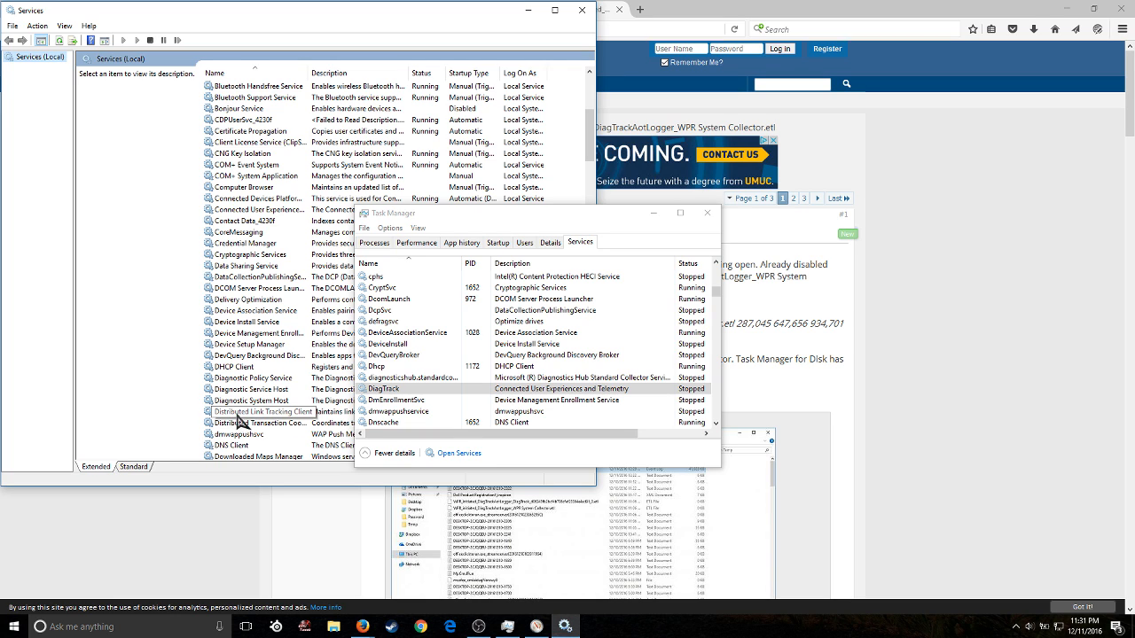
{"action": "mouse_move", "coordinate": [293, 422]}
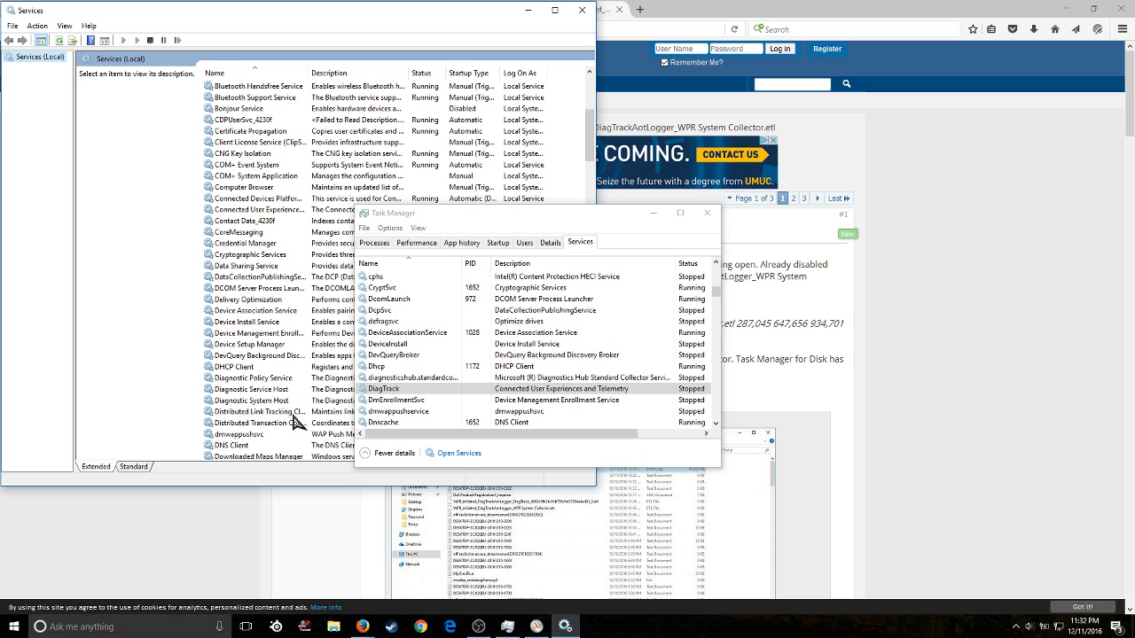
{"action": "left_click", "coordinate": [383, 388]}
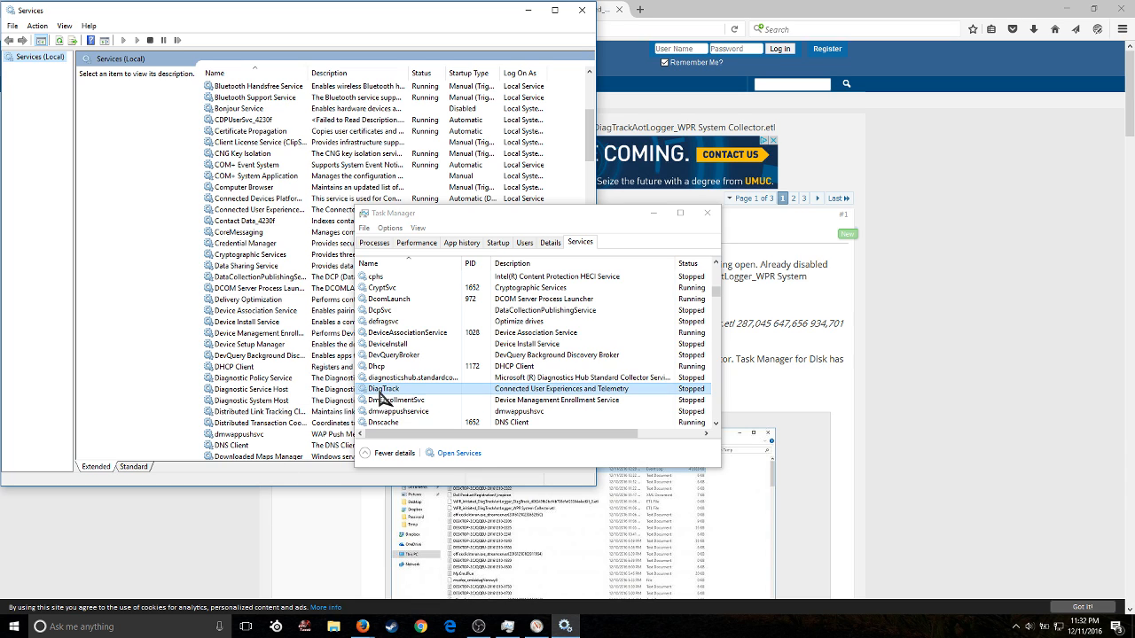
{"action": "mouse_move", "coordinate": [525, 402]}
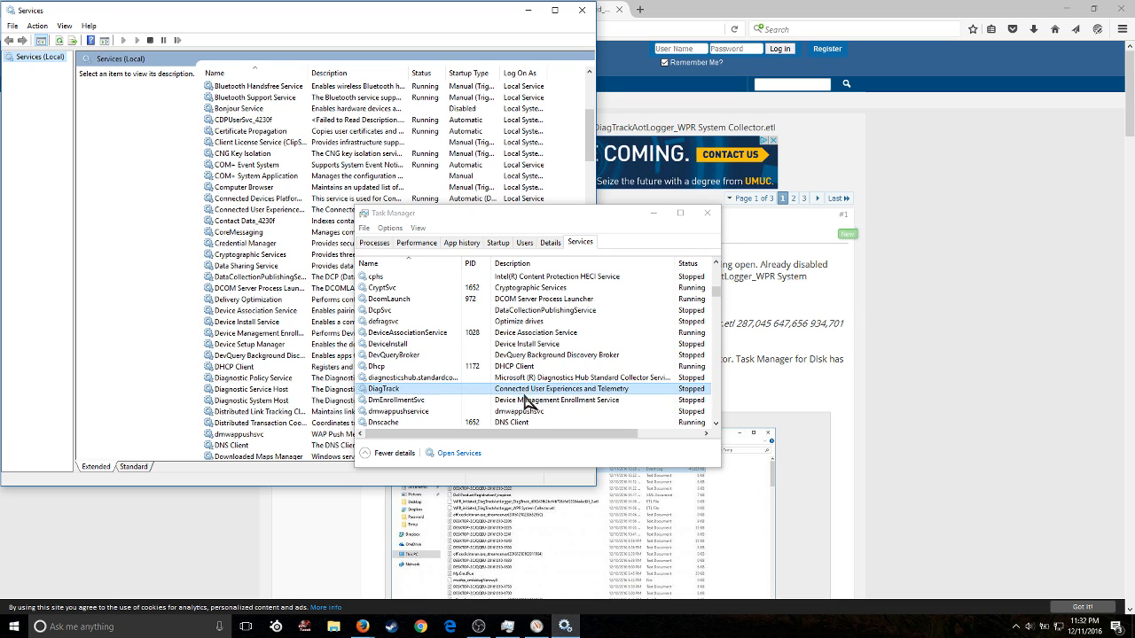
{"action": "mouse_move", "coordinate": [582, 397]}
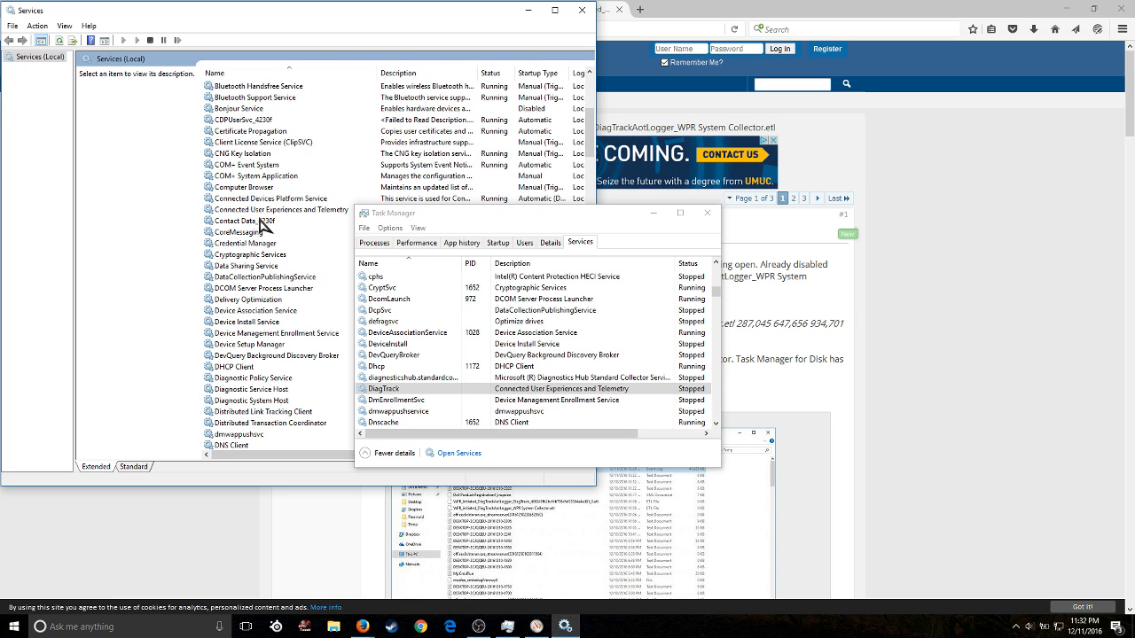
{"action": "mouse_move", "coordinate": [452, 224]}
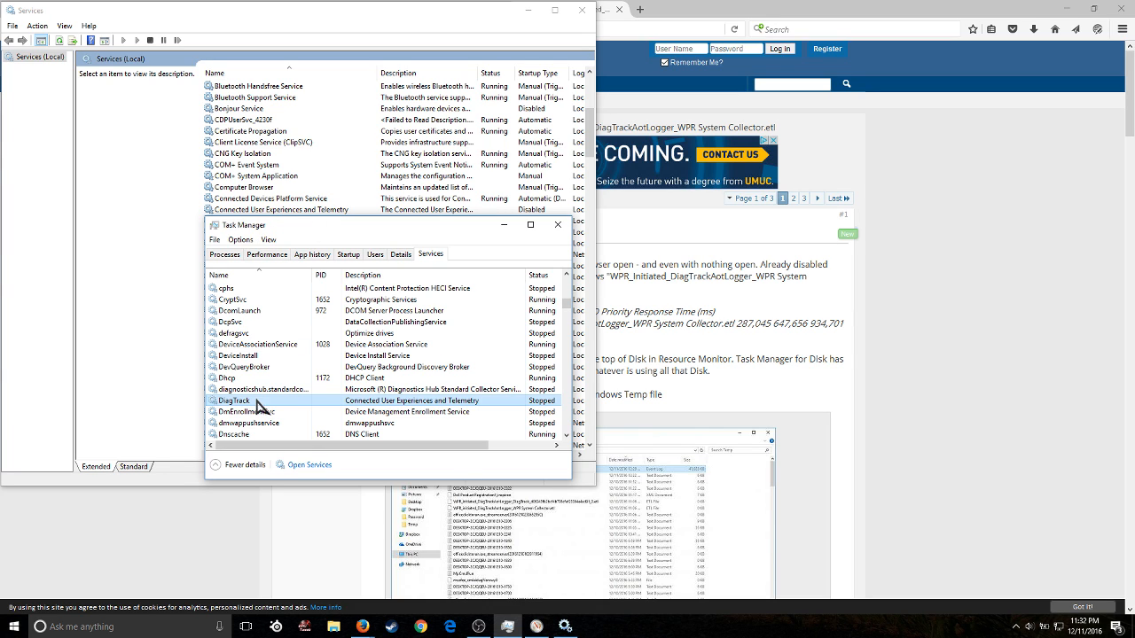
{"action": "mouse_move", "coordinate": [429, 412]}
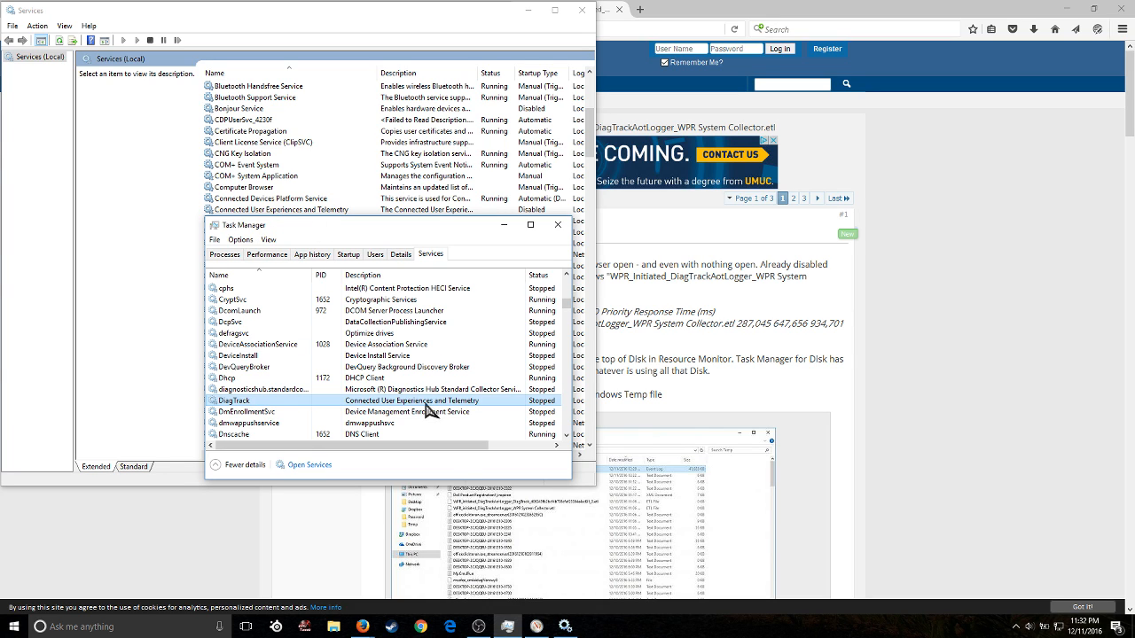
{"action": "mouse_move", "coordinate": [406, 206]}
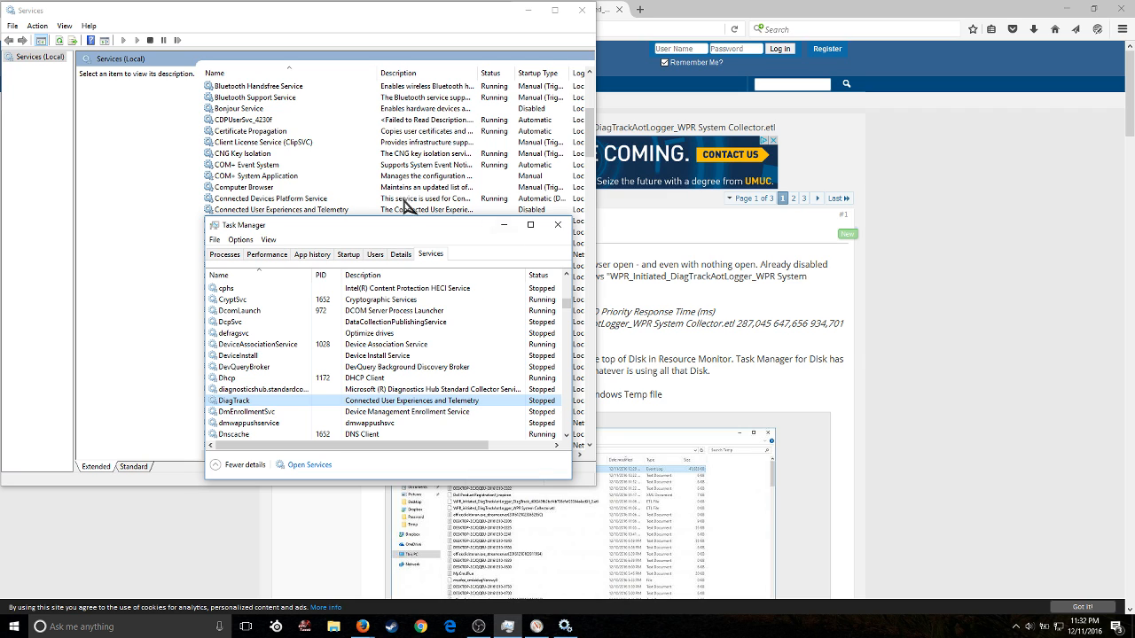
Set Connected User Experiences and Telemetry to startup type Disabled in its properties and apply it
{"action": "left_click", "coordinate": [280, 209]}
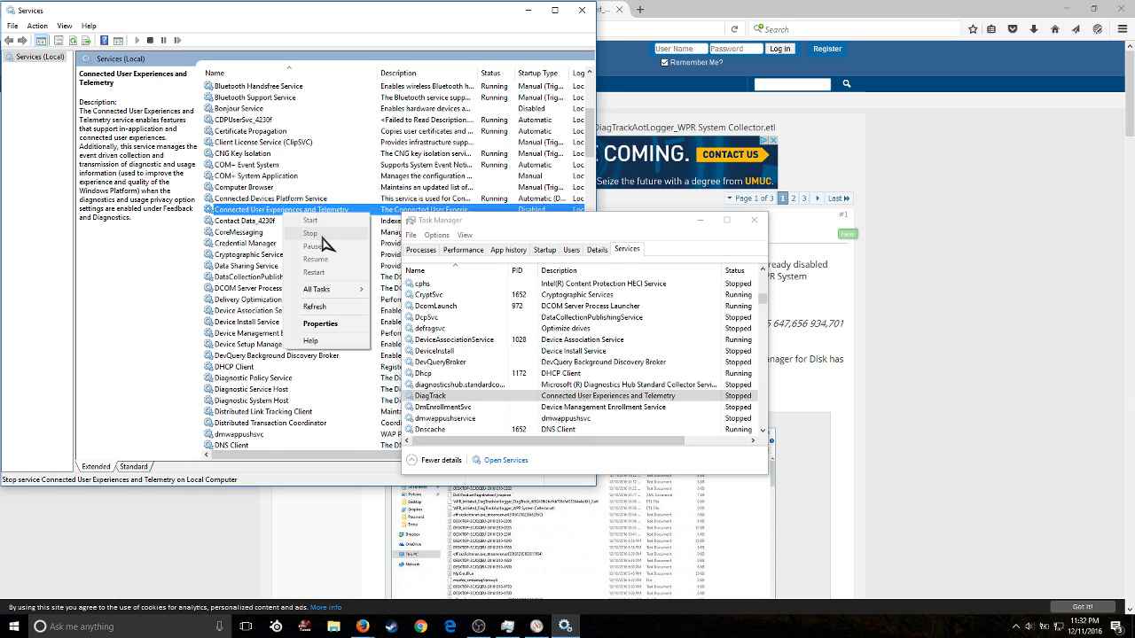
{"action": "left_click", "coordinate": [319, 323]}
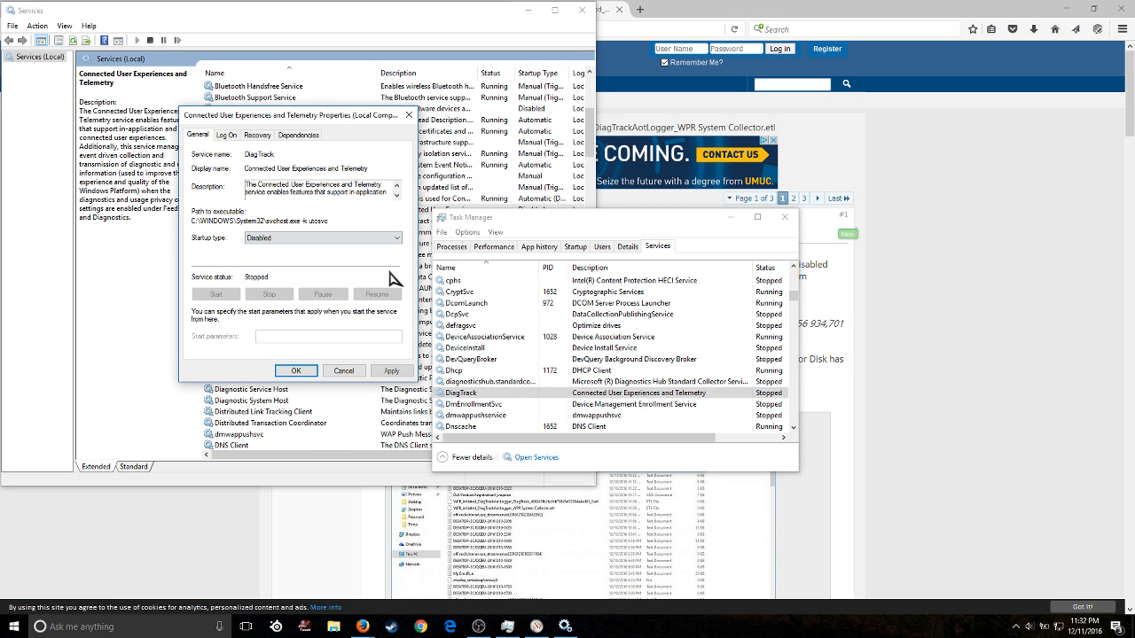
{"action": "left_click", "coordinate": [390, 370]}
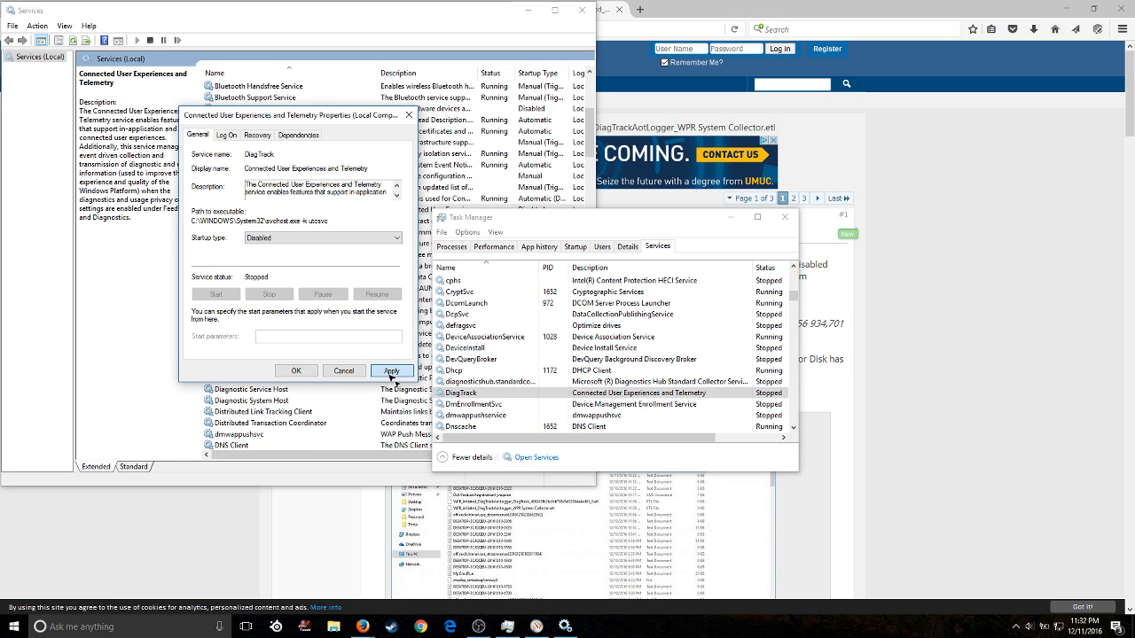
{"action": "left_click", "coordinate": [390, 371]}
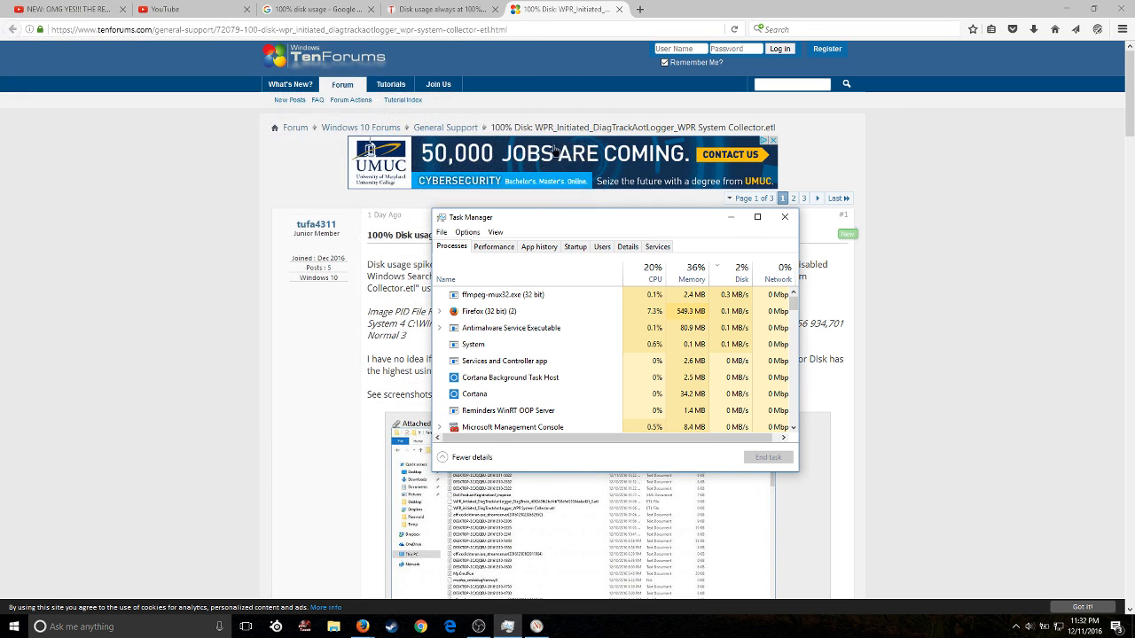
Watch the Disk 0 (C:) active-time graph, now down to only a few percent
{"action": "left_click", "coordinate": [492, 247]}
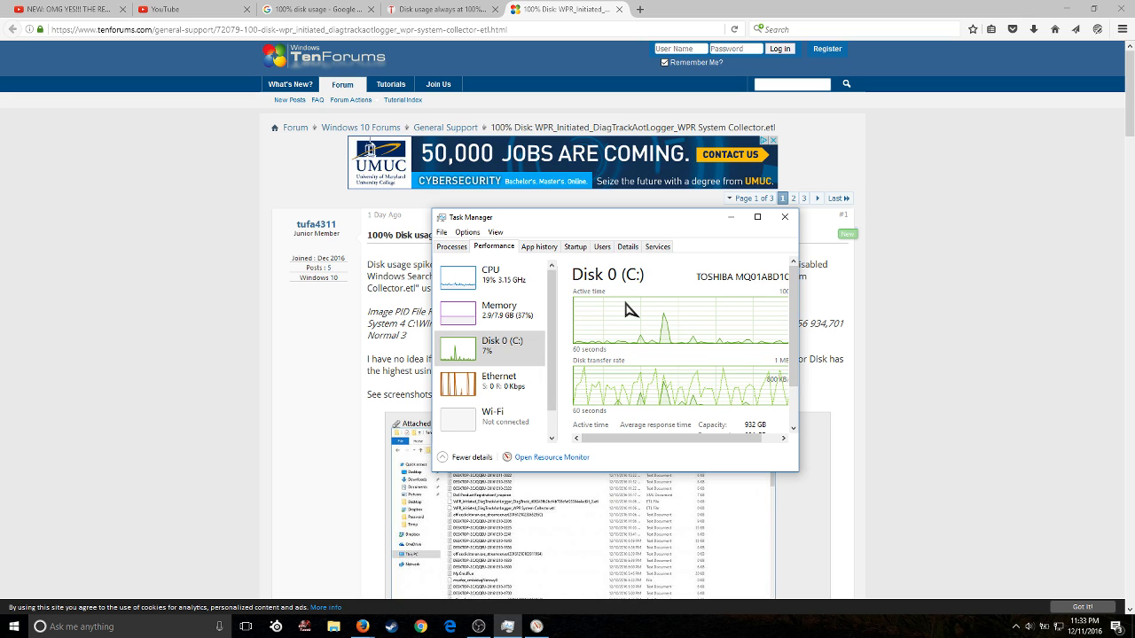
{"action": "mouse_move", "coordinate": [624, 315]}
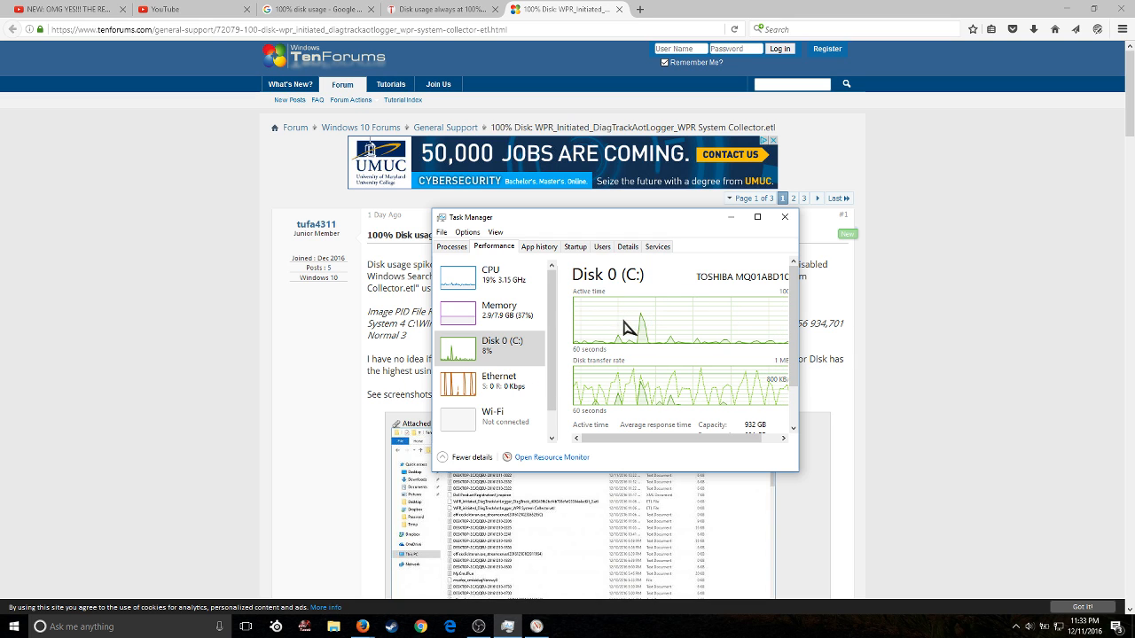
{"action": "mouse_move", "coordinate": [497, 370]}
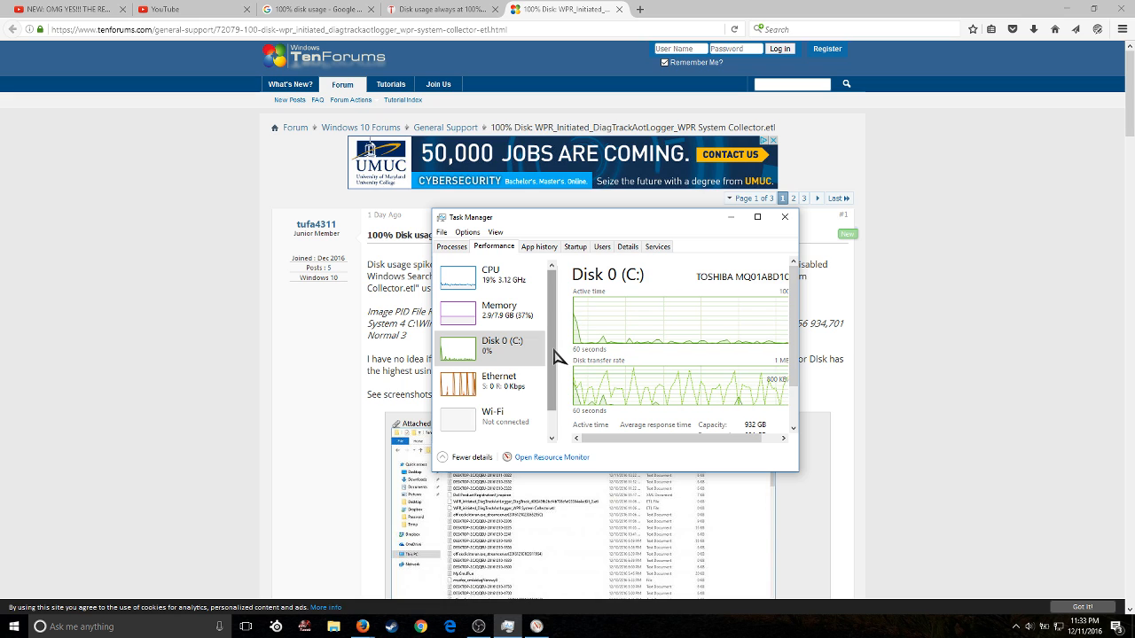
{"action": "mouse_move", "coordinate": [504, 344]}
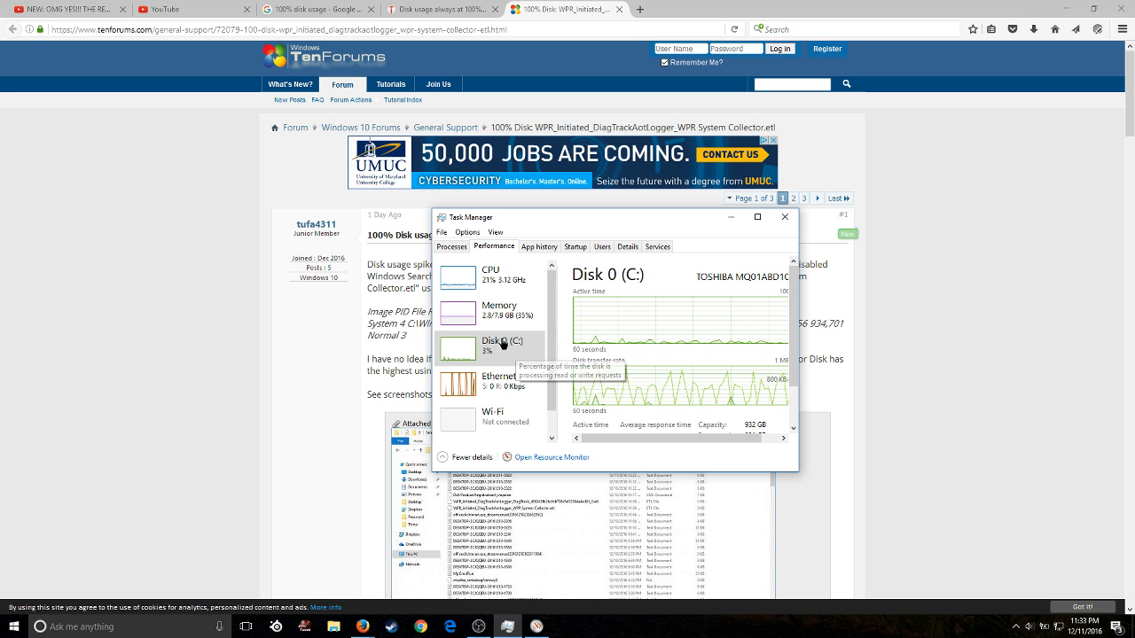